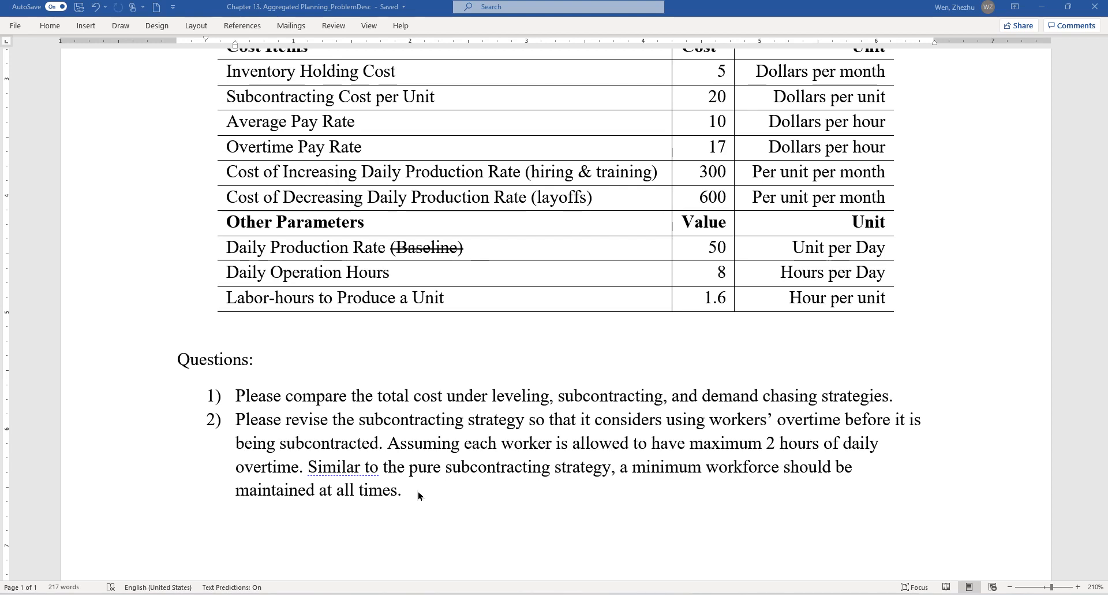
{"action": "mouse_move", "coordinate": [427, 500]}
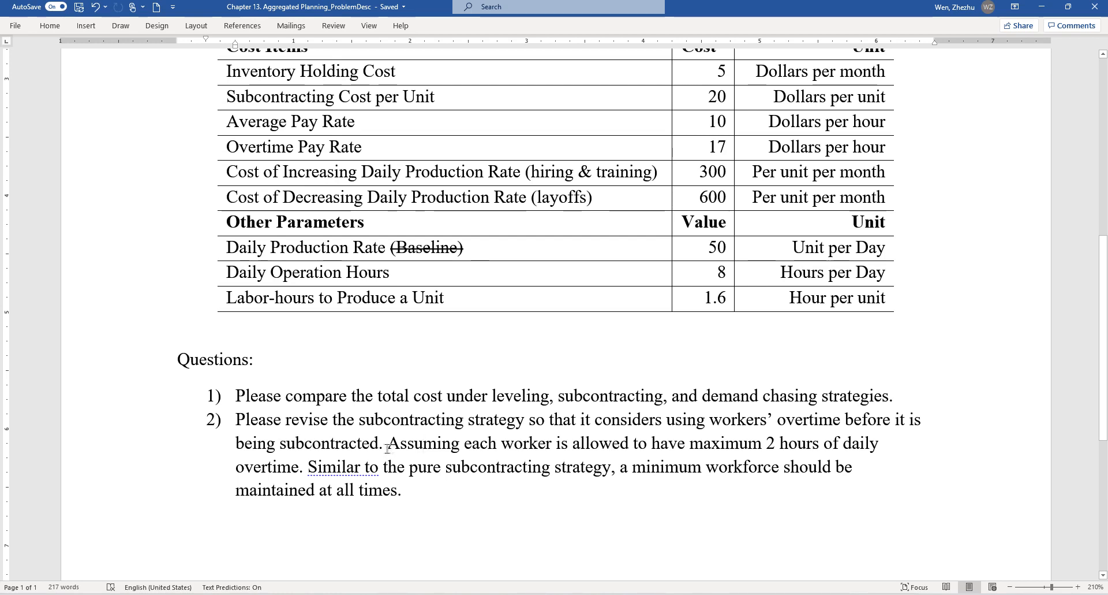
Review the overtime assumptions, highlighting the maximum 2 hours overtime note.
{"action": "left_click", "coordinate": [427, 443]}
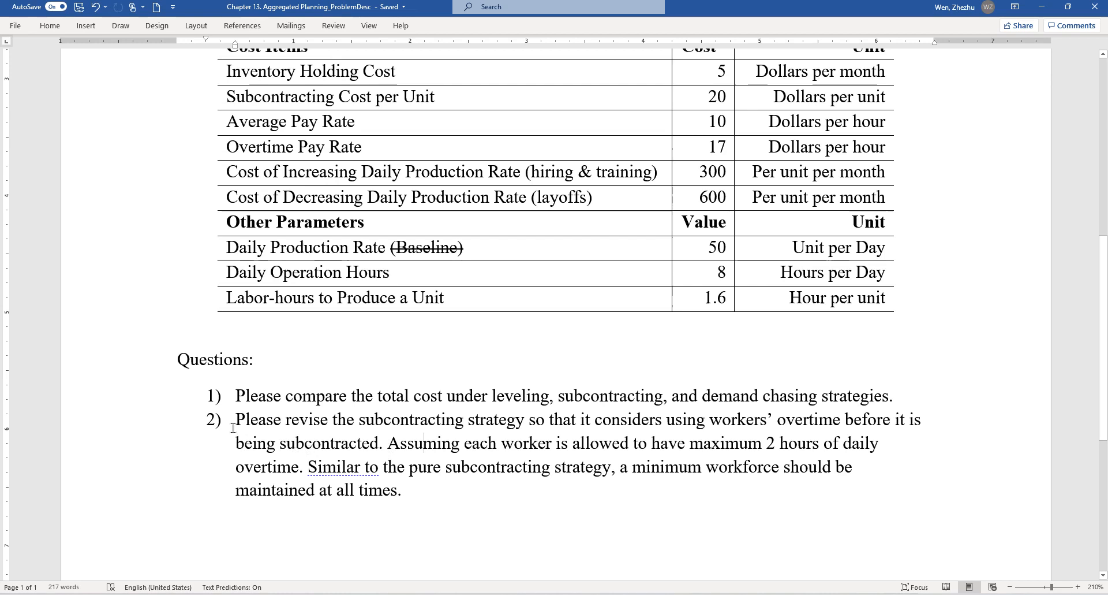
{"action": "left_click", "coordinate": [425, 503]}
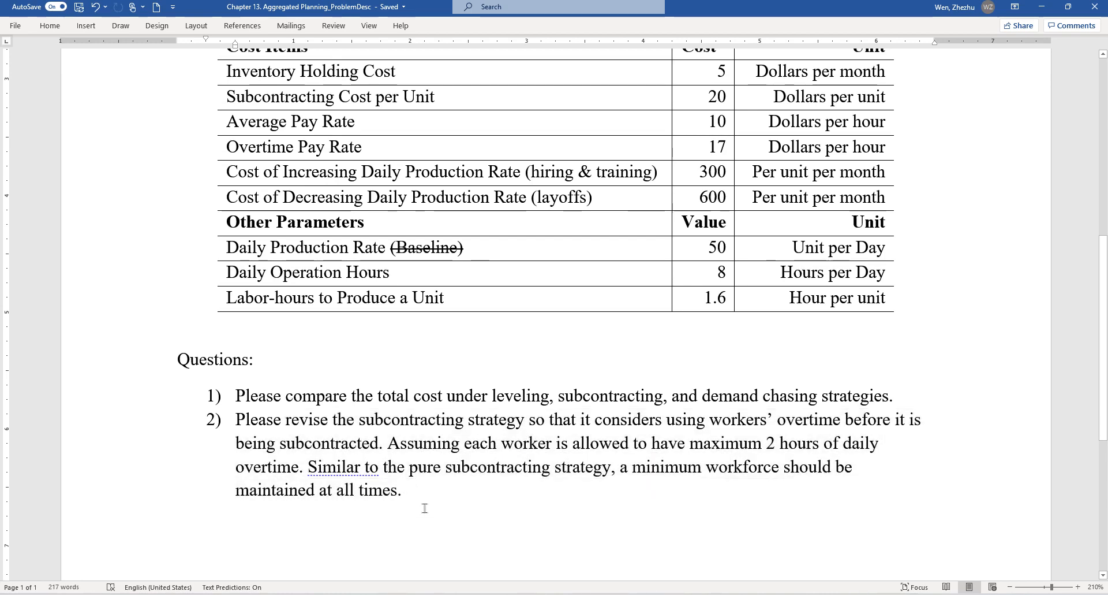
{"action": "mouse_move", "coordinate": [424, 502]}
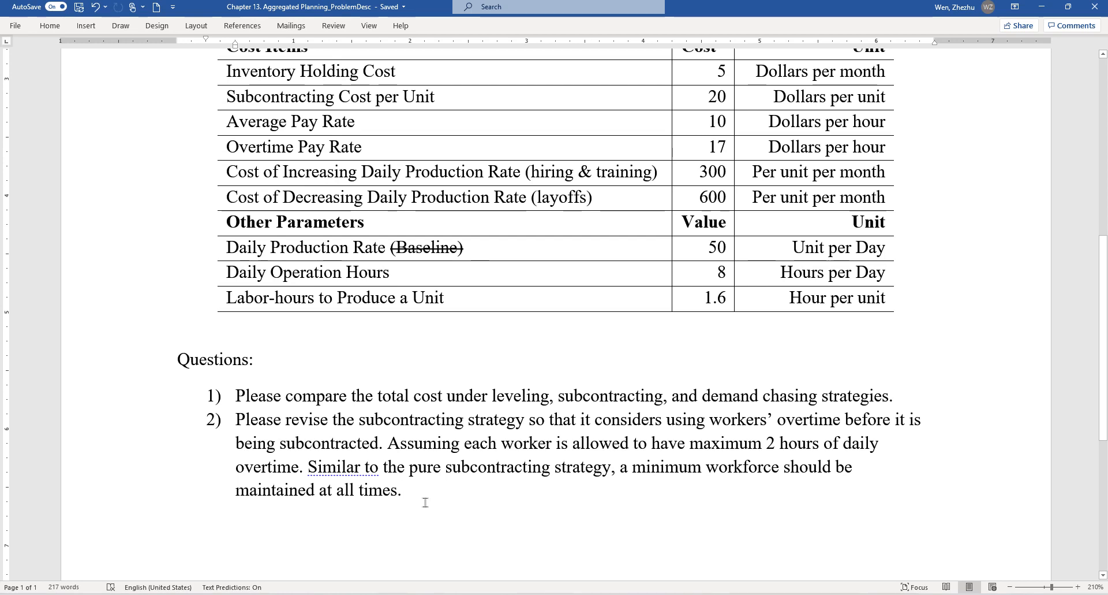
{"action": "left_click", "coordinate": [399, 490]}
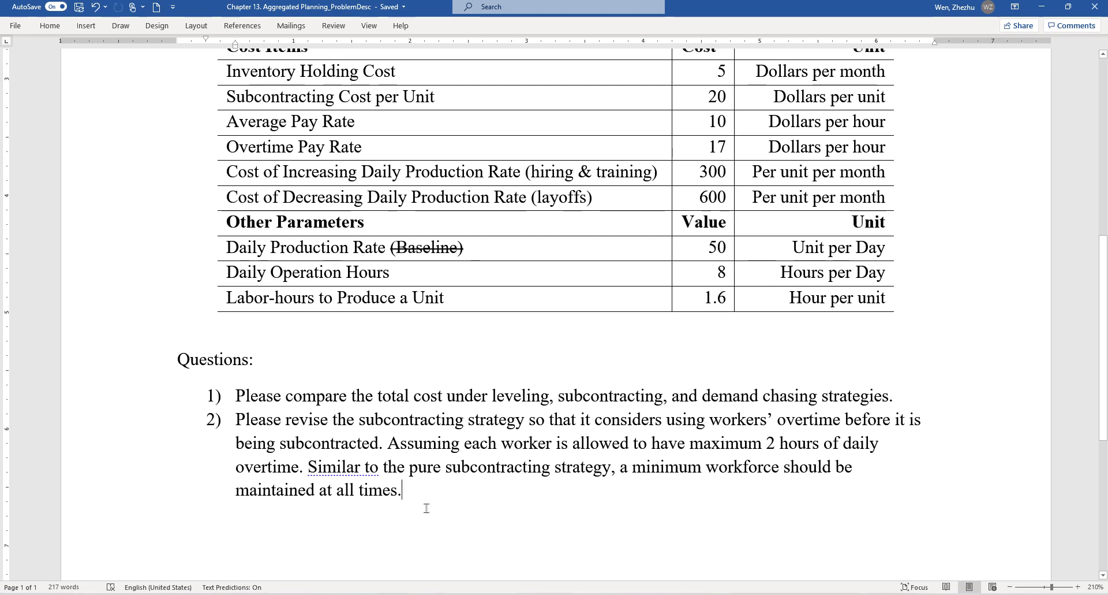
{"action": "mouse_move", "coordinate": [510, 434]}
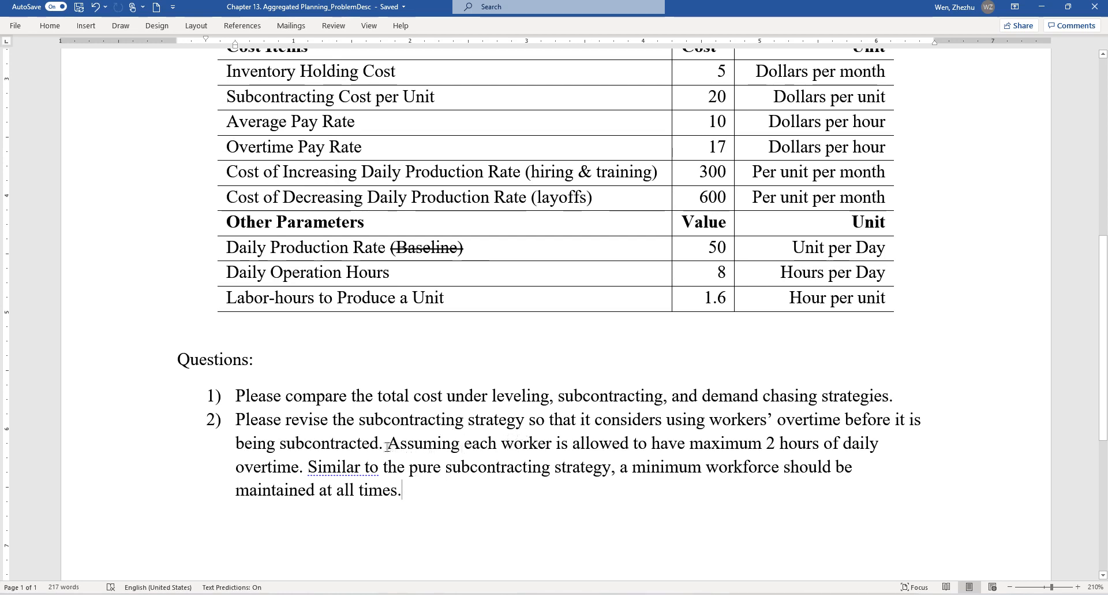
{"action": "left_click_drag", "start_coordinate": [388, 442], "coordinate": [822, 443]}
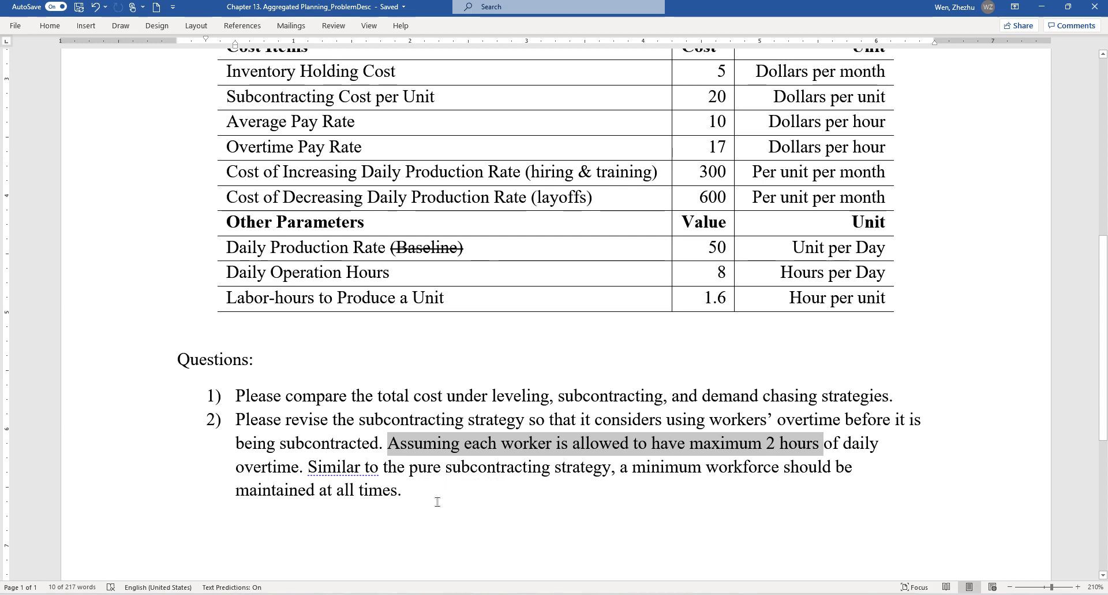
{"action": "mouse_move", "coordinate": [439, 495]}
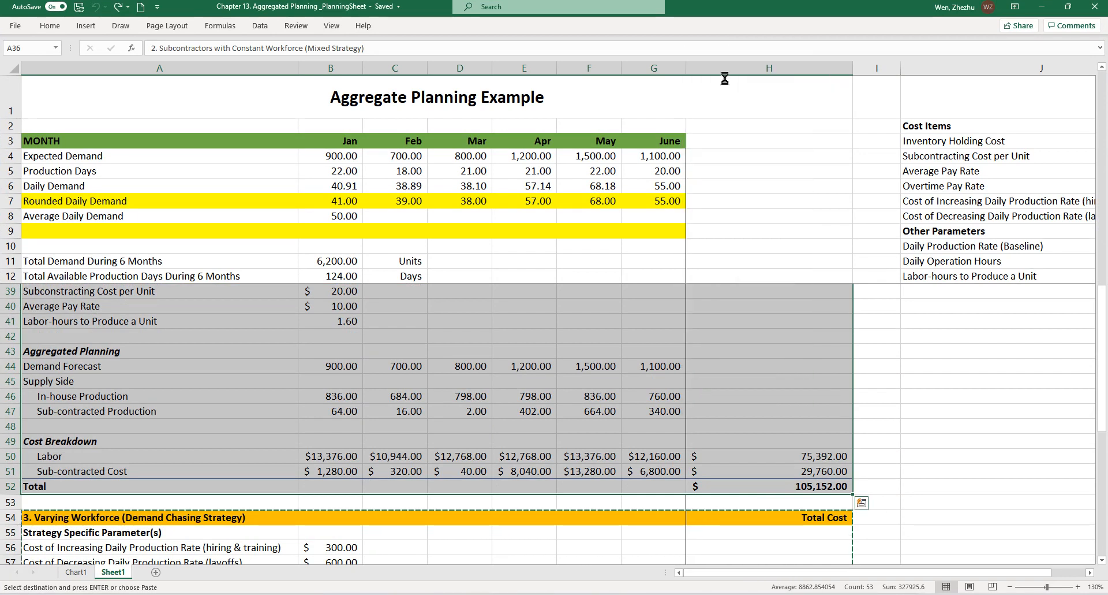
Retitle the copied section at A73 to '4. Overtime Before Subcontractors…'.
{"action": "scroll", "scroll_direction": "down", "scroll_amount": 3}
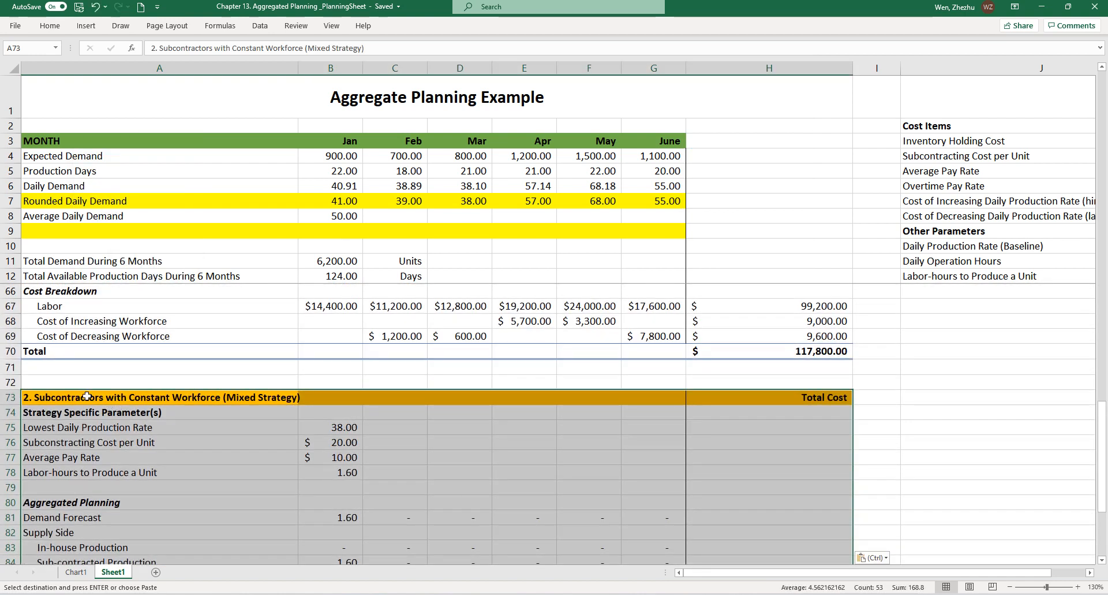
{"action": "double_click", "coordinate": [87, 397]}
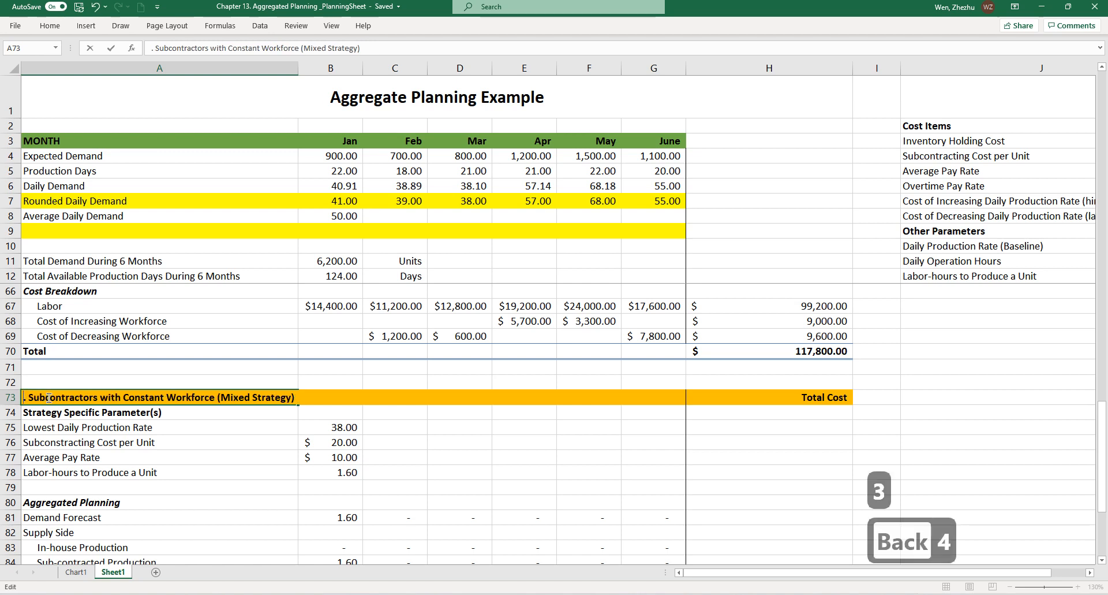
{"action": "type", "text": "4"}
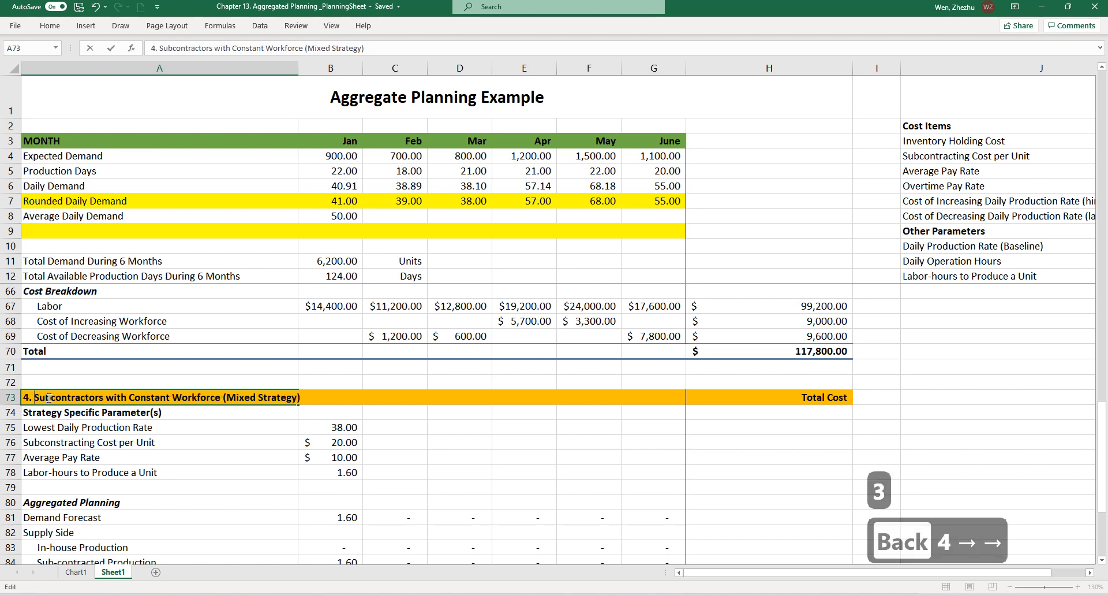
{"action": "type", "text": "Overtime Before"}
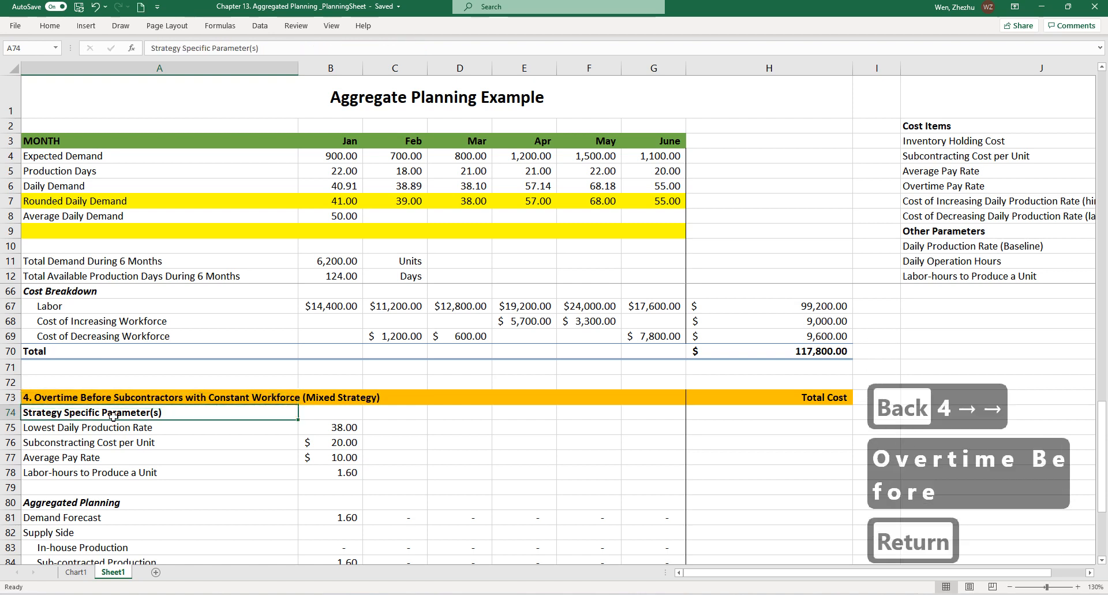
Label new parameter rows Regular Hours and Overtime Hours, then revisit the production rate label.
{"action": "scroll", "scroll_direction": "down", "scroll_amount": 3}
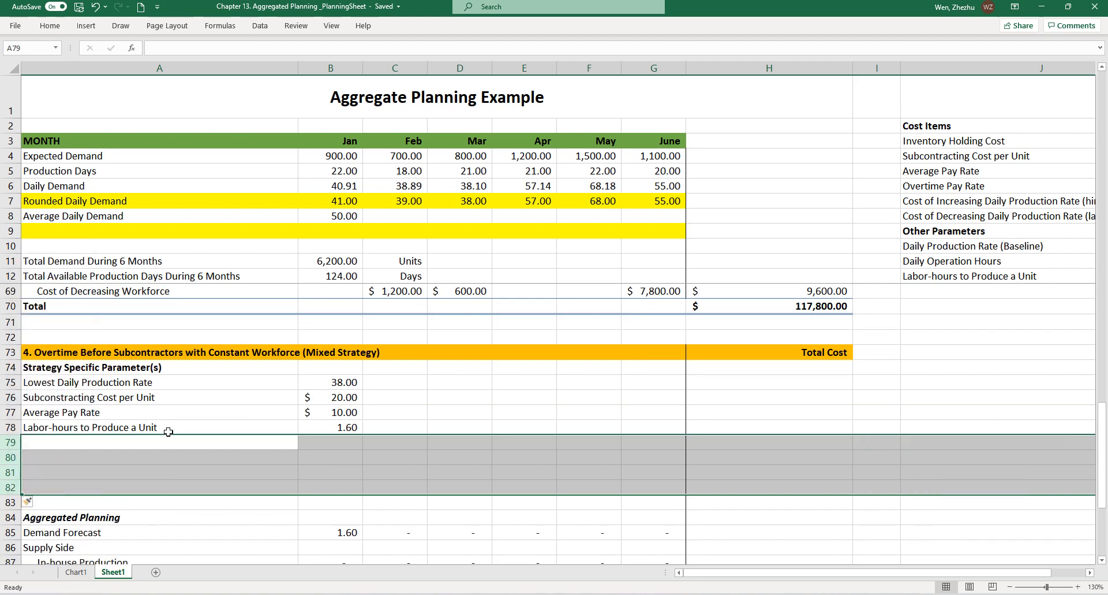
{"action": "left_click", "coordinate": [116, 427]}
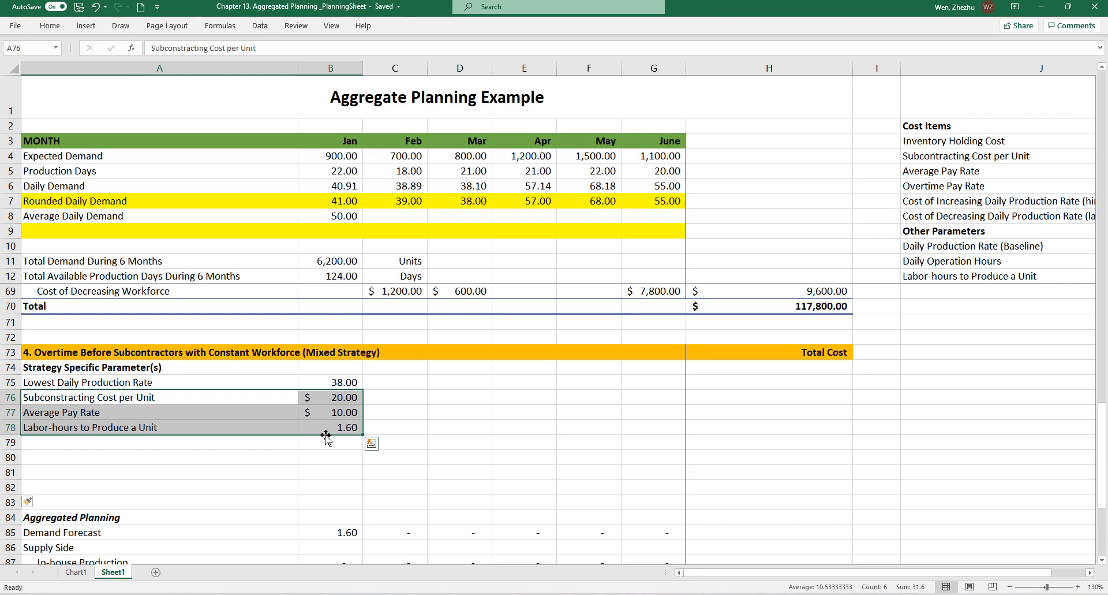
{"action": "left_click", "coordinate": [144, 442]}
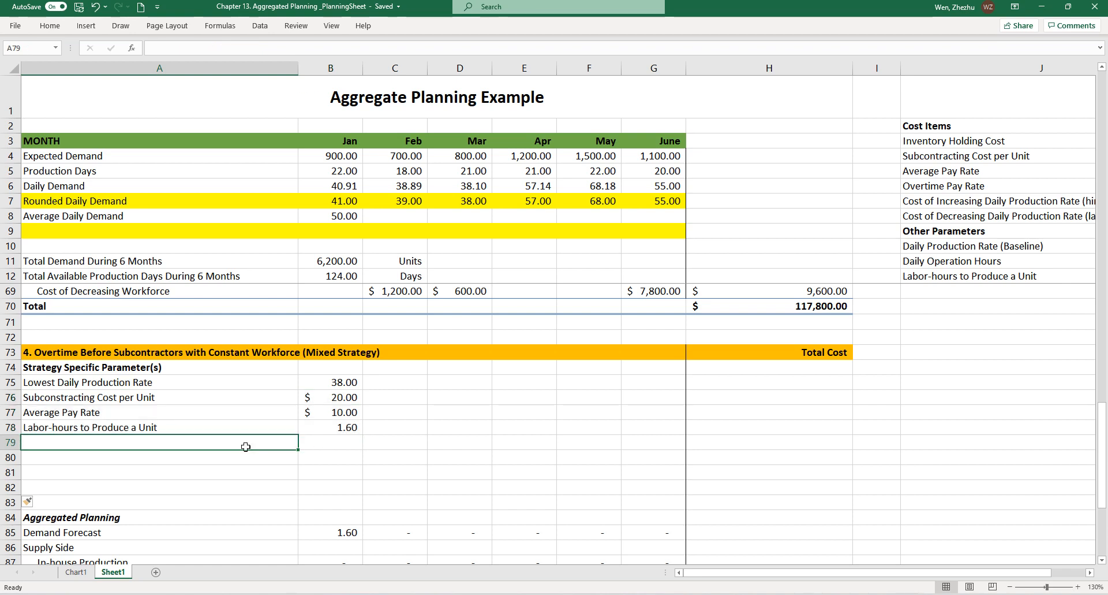
{"action": "type", "text": "Regular Hours"}
{"action": "left_click", "coordinate": [159, 457]}
{"action": "type", "text": "Overtime H"}
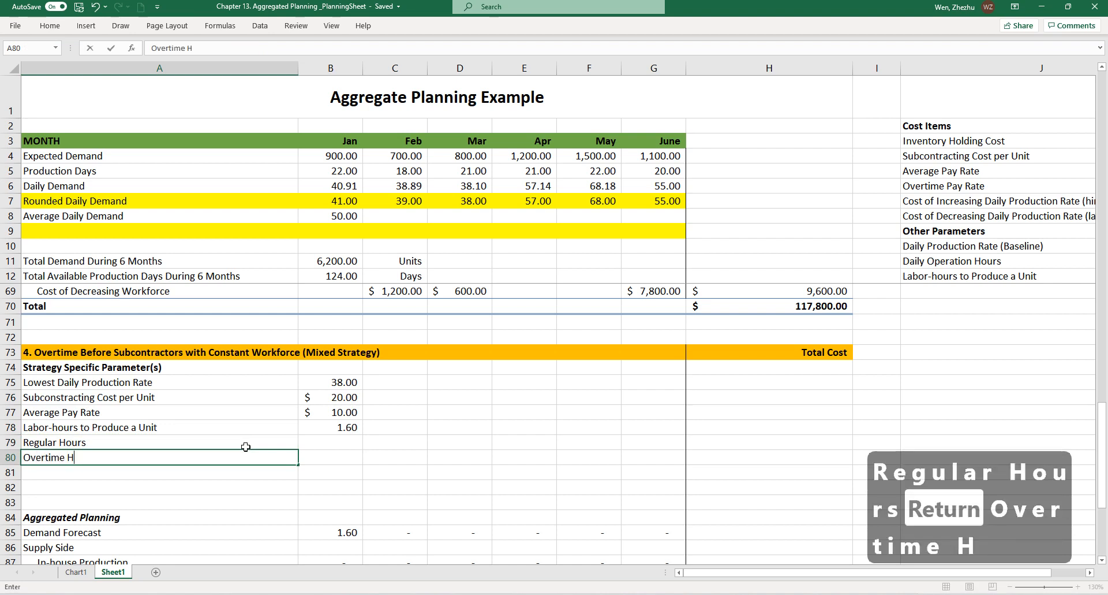
{"action": "key", "text": "Return"}
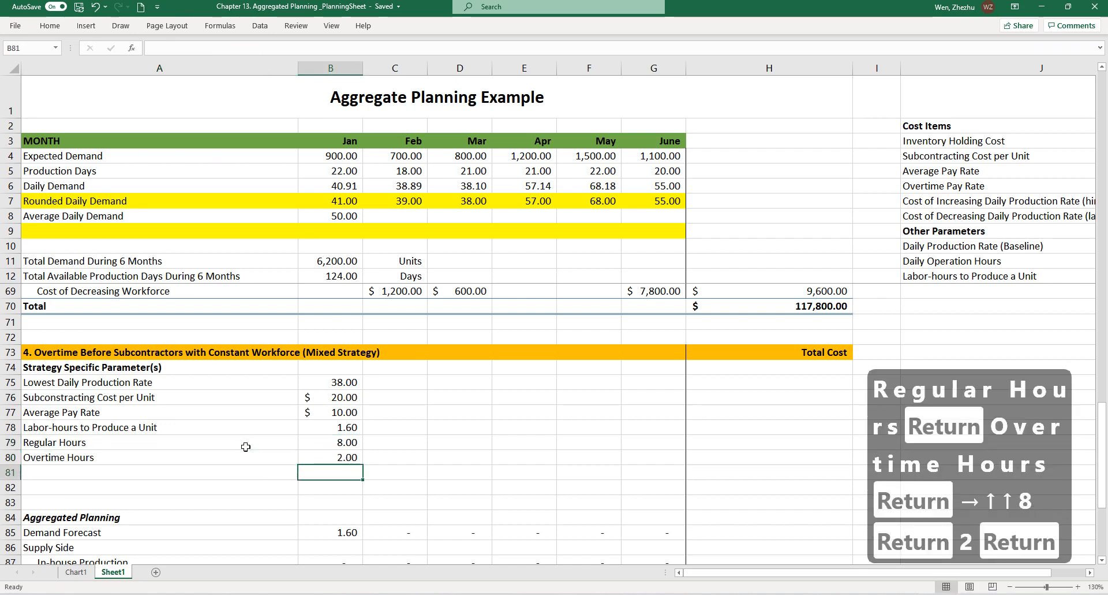
{"action": "left_click", "coordinate": [89, 397]}
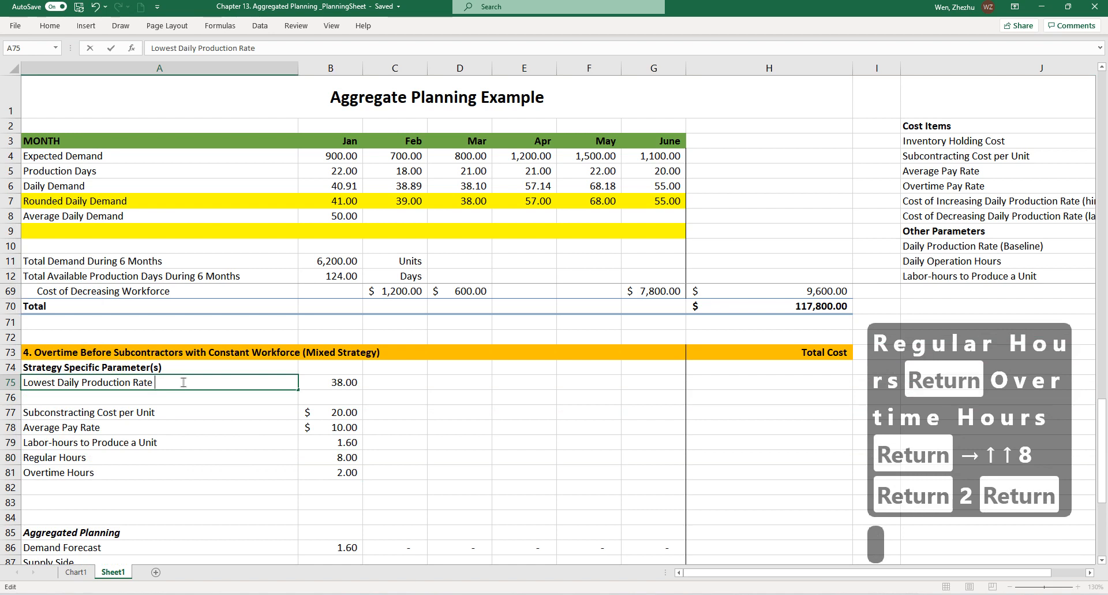
Extend the rate label to 'Lowest Daily Production Rate (Daily Regular Capacity)'.
{"action": "type", "text": "(Dai"}
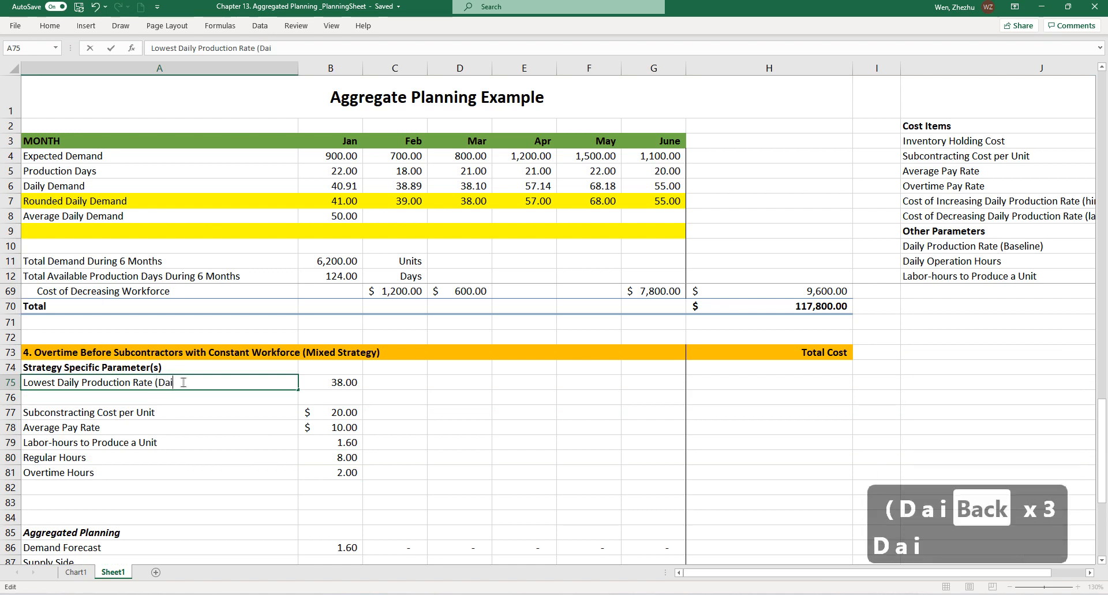
{"action": "type", "text": "ly REgu"}
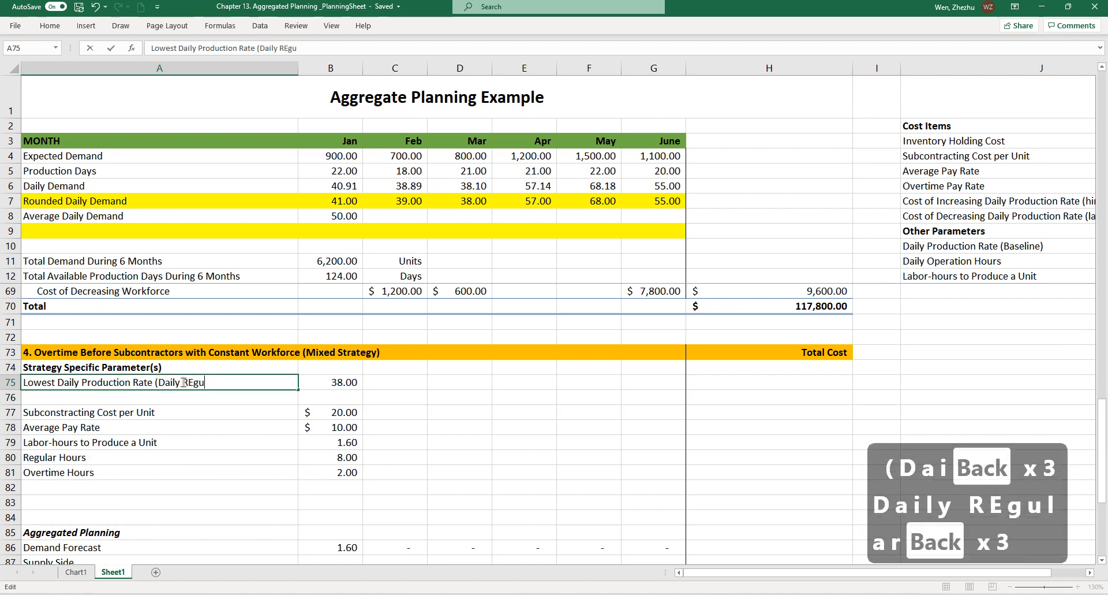
{"action": "type", "text": "Regular Capacity"}
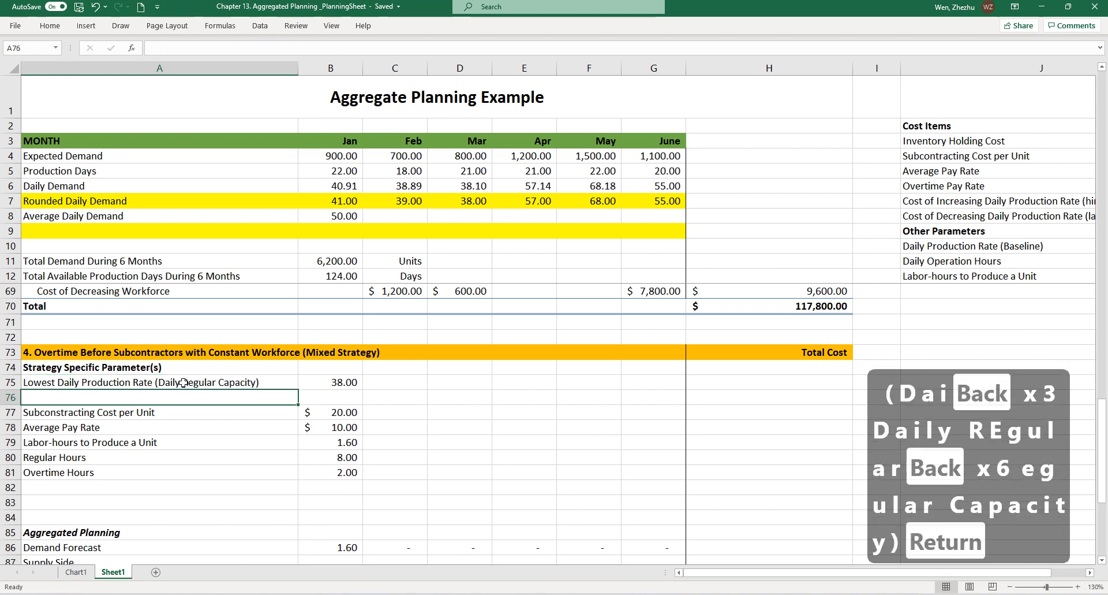
Add a 'Daily Additional Capacity from Overtime' parameter row below it.
{"action": "left_click", "coordinate": [329, 382]}
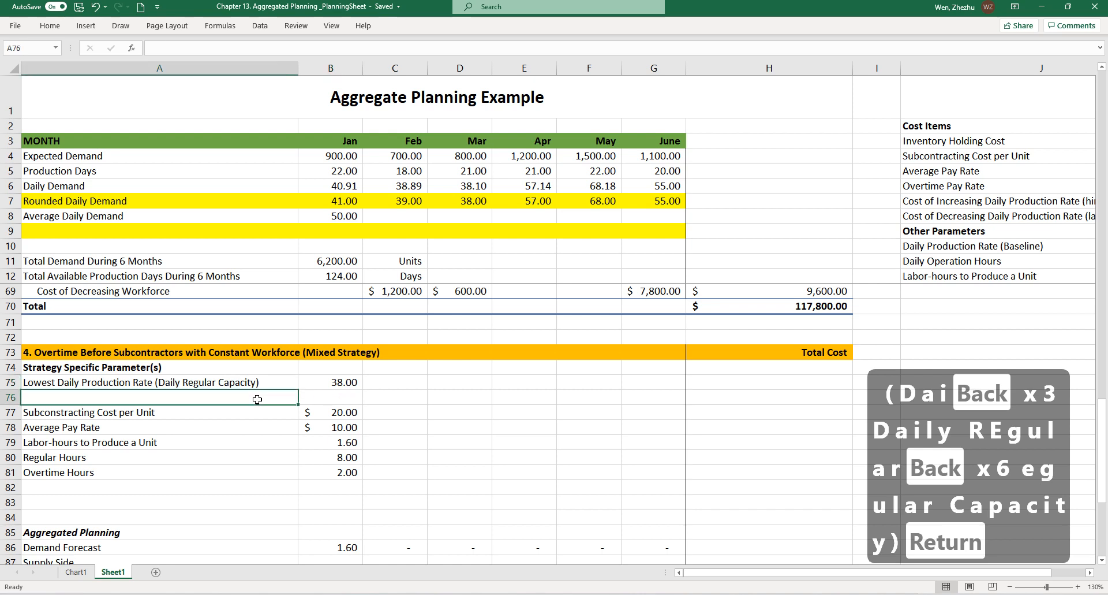
{"action": "type", "text": "Daily Addi"}
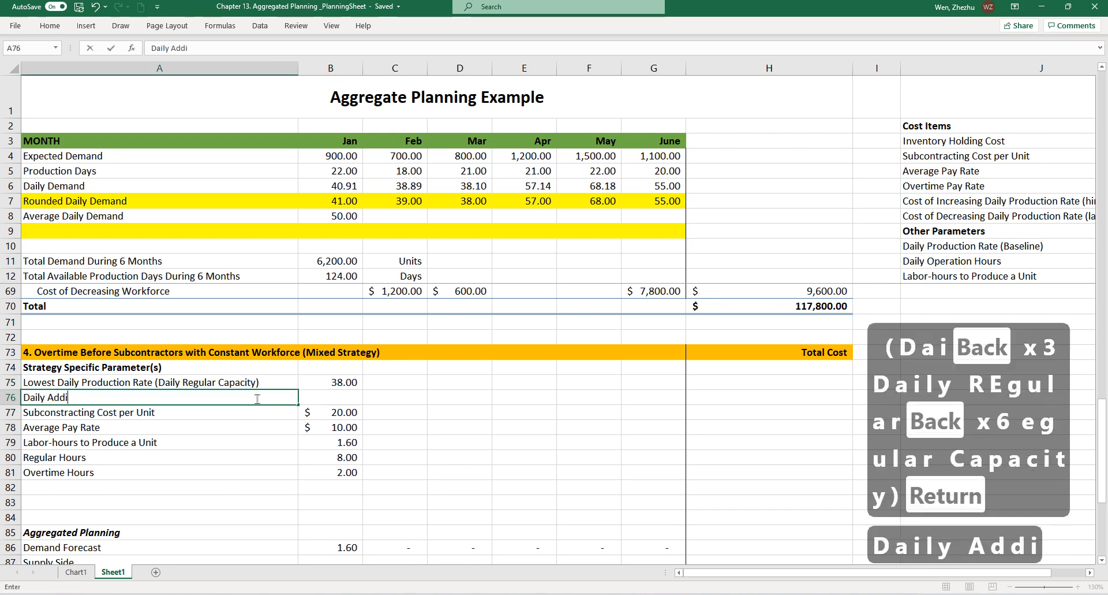
{"action": "type", "text": "tional Capacit"}
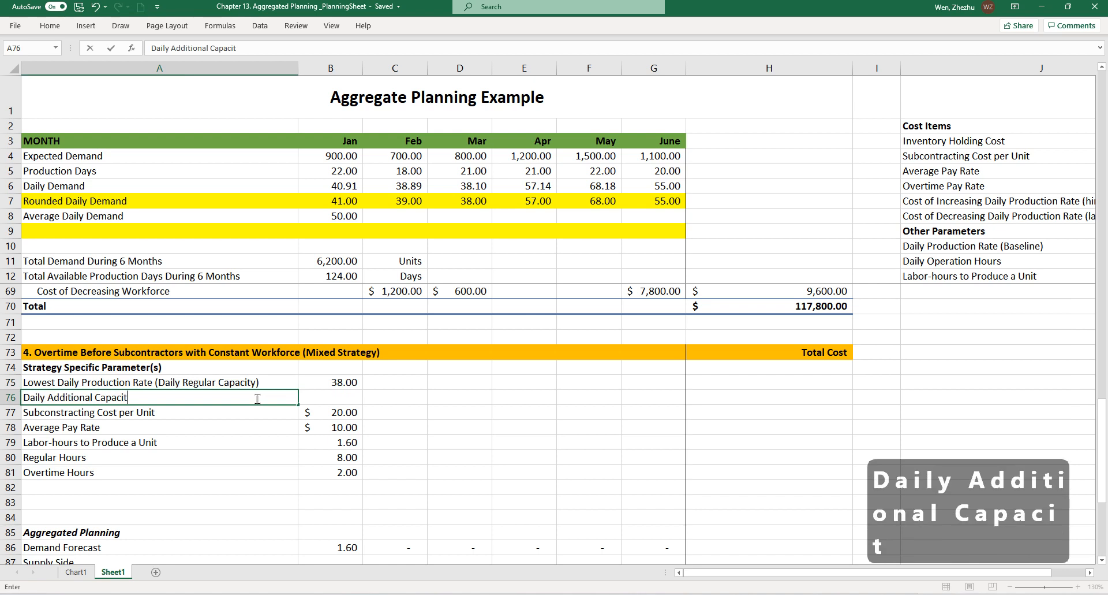
{"action": "type", "text": "from OVe"}
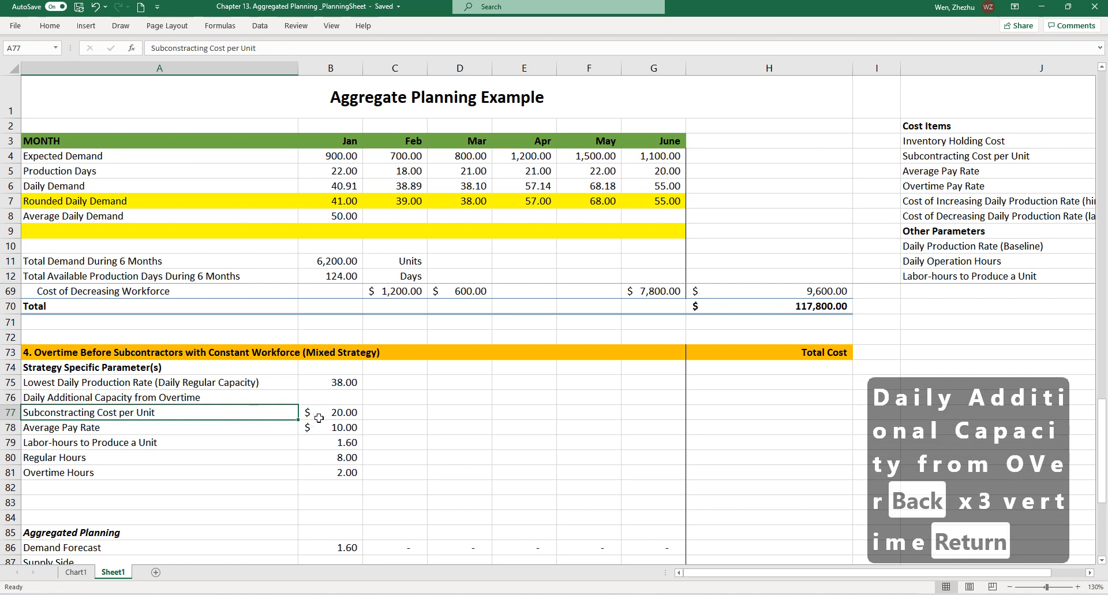
Compute daily overtime capacity as =B75*0.25 (9.50) and verify the formula.
{"action": "left_click", "coordinate": [342, 397]}
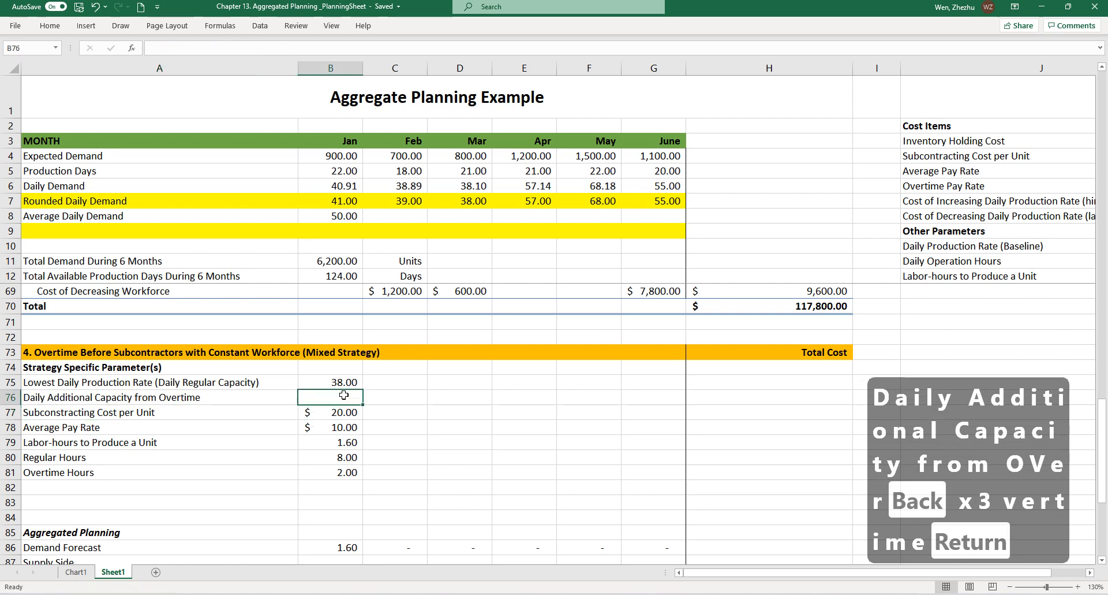
{"action": "type", "text": "=B75"}
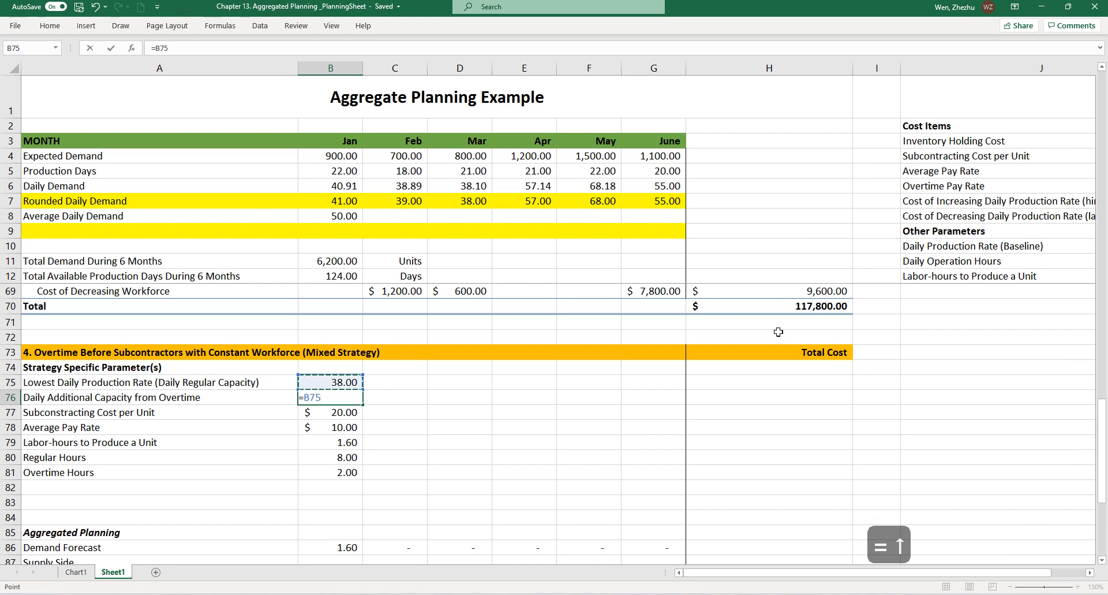
{"action": "type", "text": "*.25"}
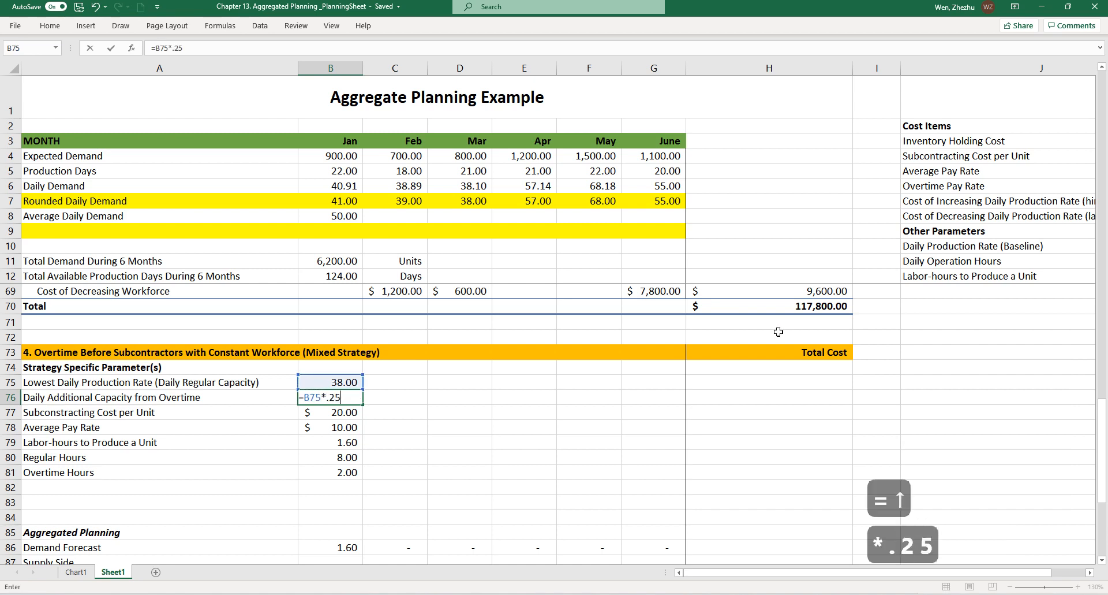
{"action": "key", "text": "Return"}
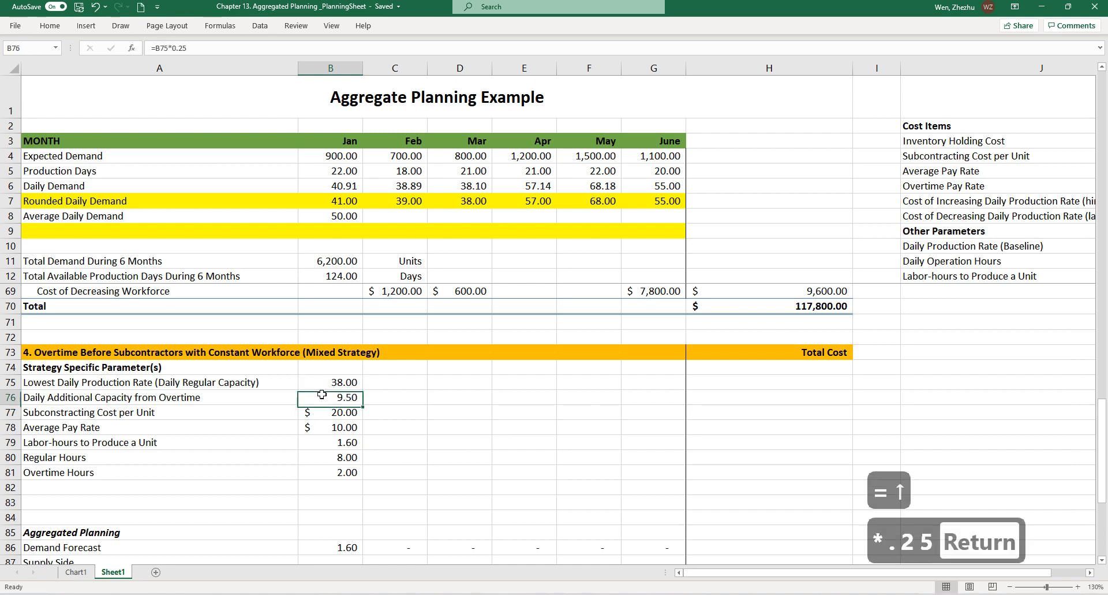
{"action": "double_click", "coordinate": [330, 398]}
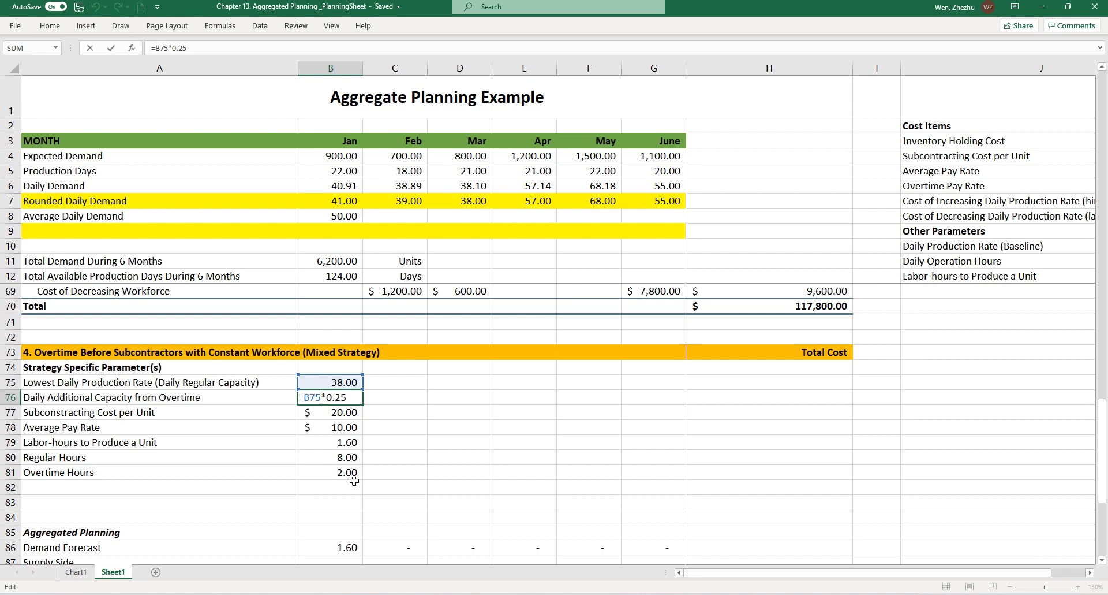
{"action": "key", "text": "Escape"}
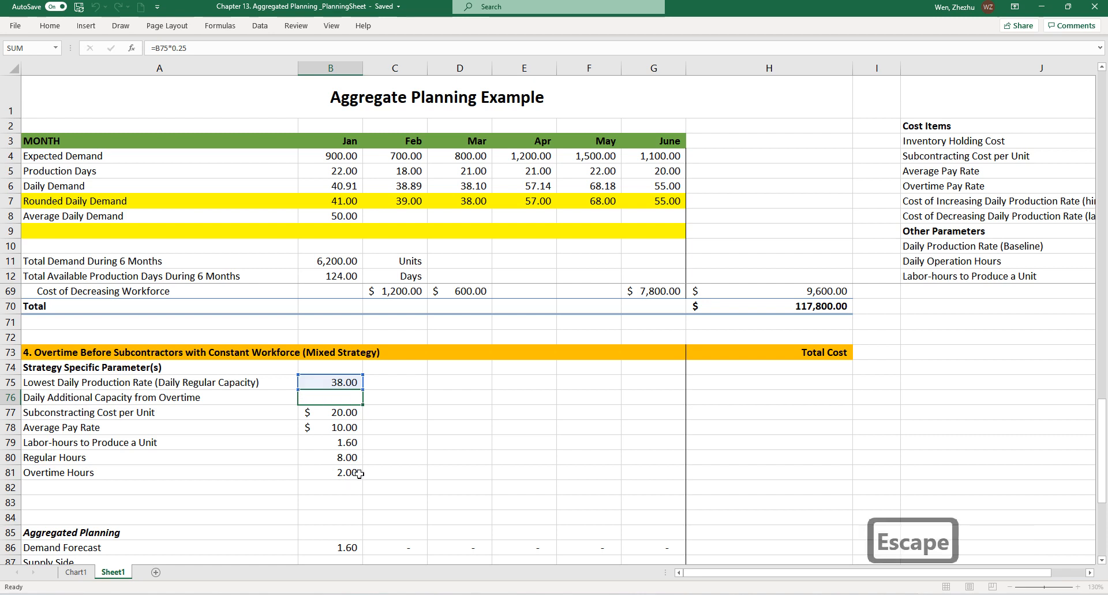
{"action": "key", "text": "Enter"}
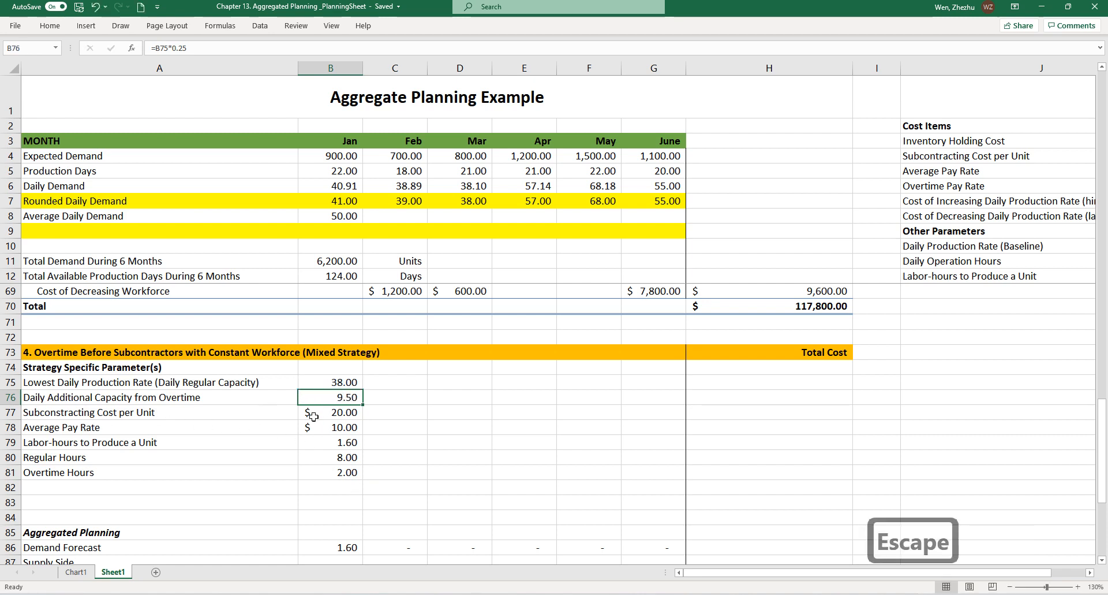
{"action": "mouse_move", "coordinate": [313, 415]}
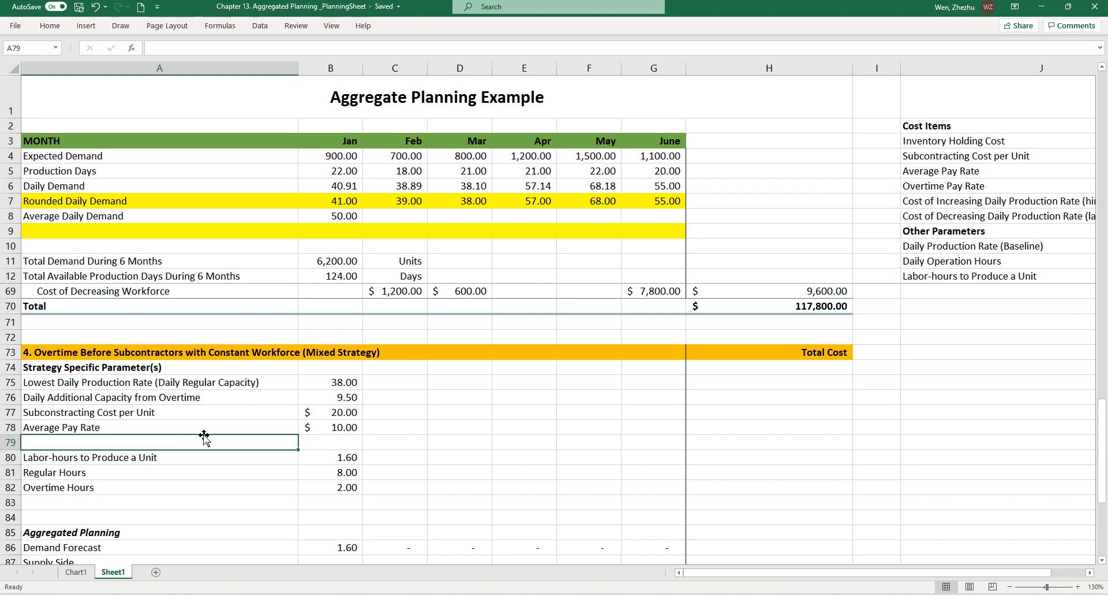
Add the Overtime Pay Rate parameter of $17.
{"action": "type", "text": "Overtime Hours"}
{"action": "left_click", "coordinate": [332, 441]}
{"action": "type", "text": "17"}
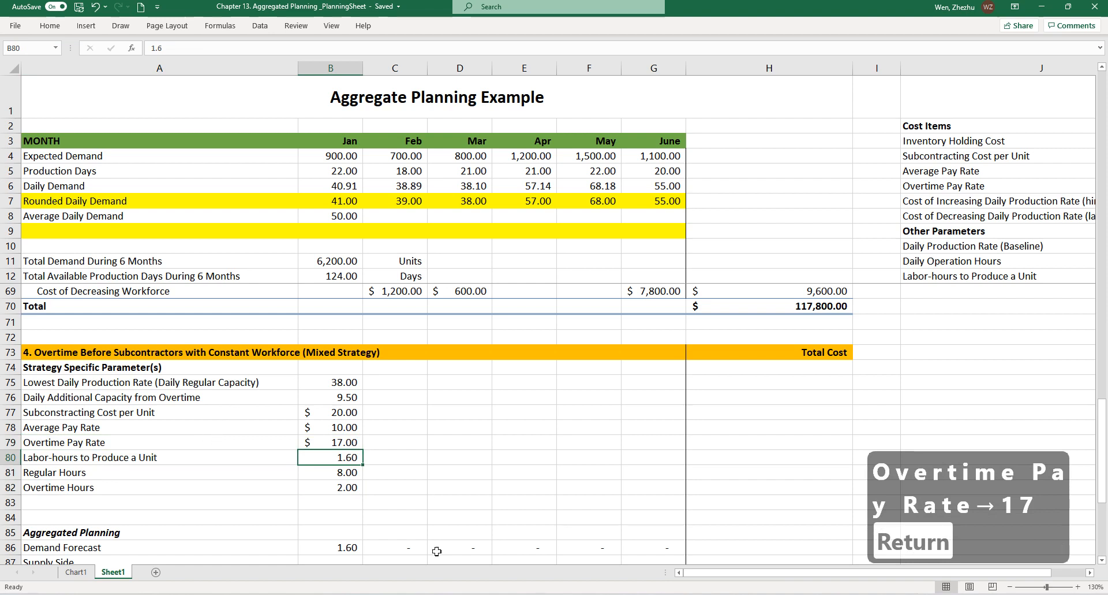
{"action": "mouse_move", "coordinate": [239, 481]}
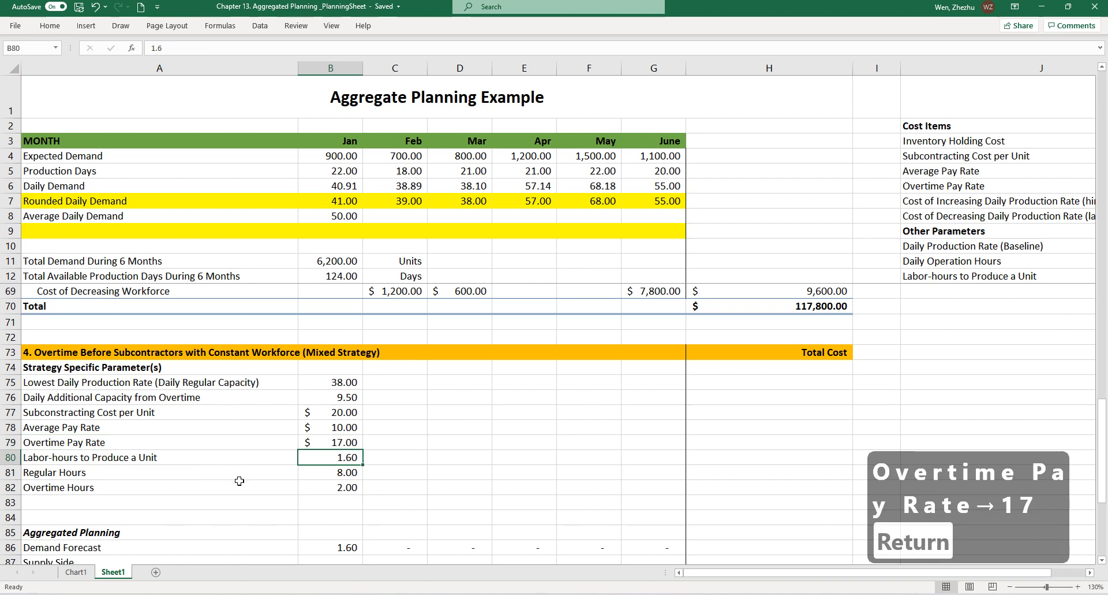
{"action": "mouse_move", "coordinate": [326, 436]}
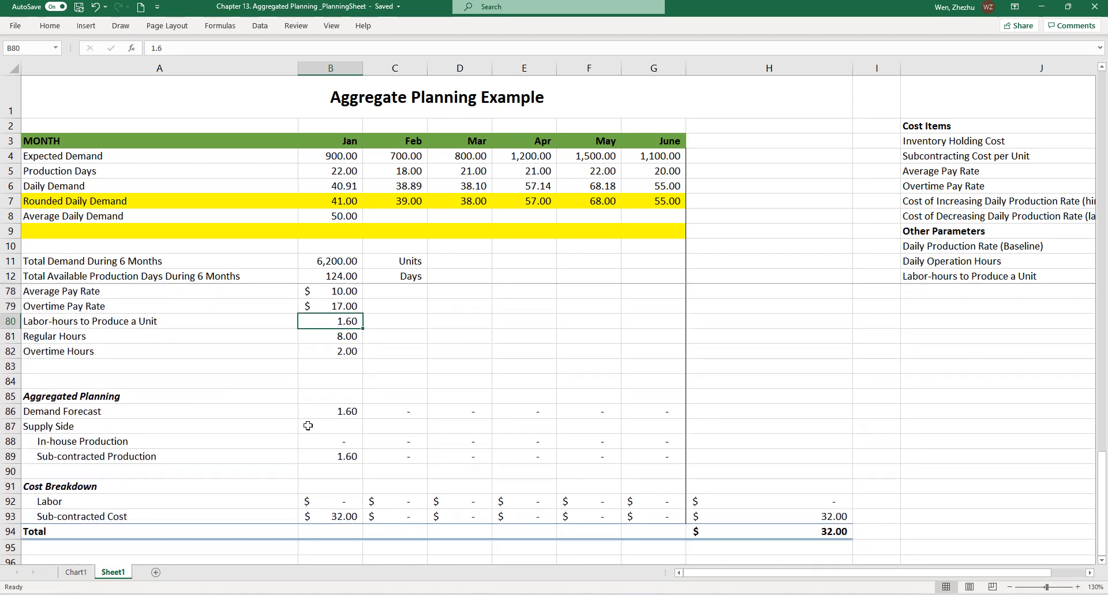
Clear the old planning values and link Demand Forecast to =B4 across months.
{"action": "left_click_drag", "start_coordinate": [330, 411], "coordinate": [654, 515]}
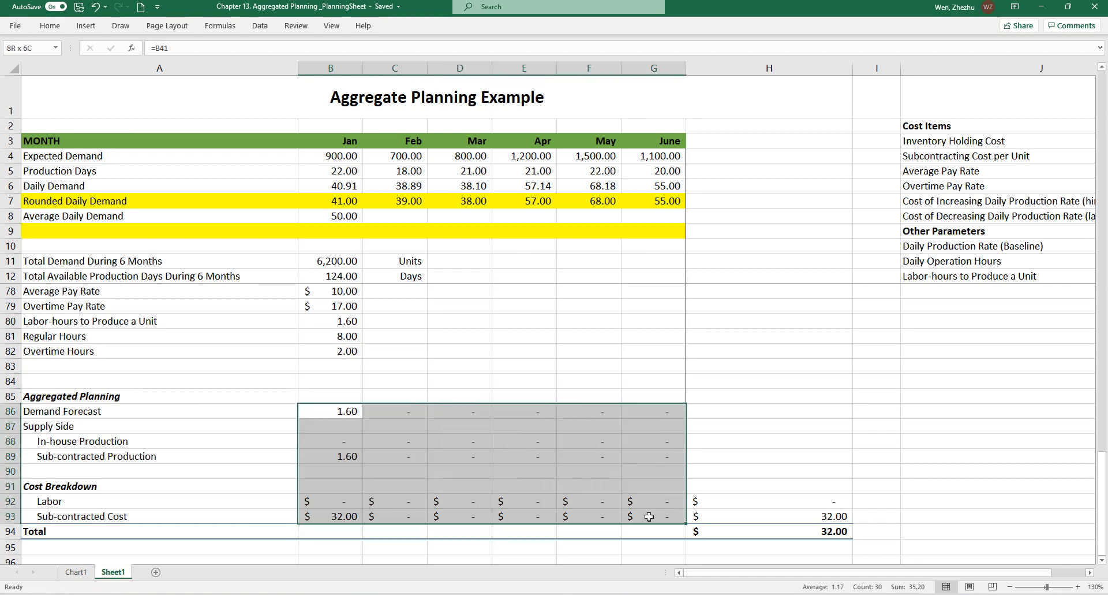
{"action": "key", "text": "Delete"}
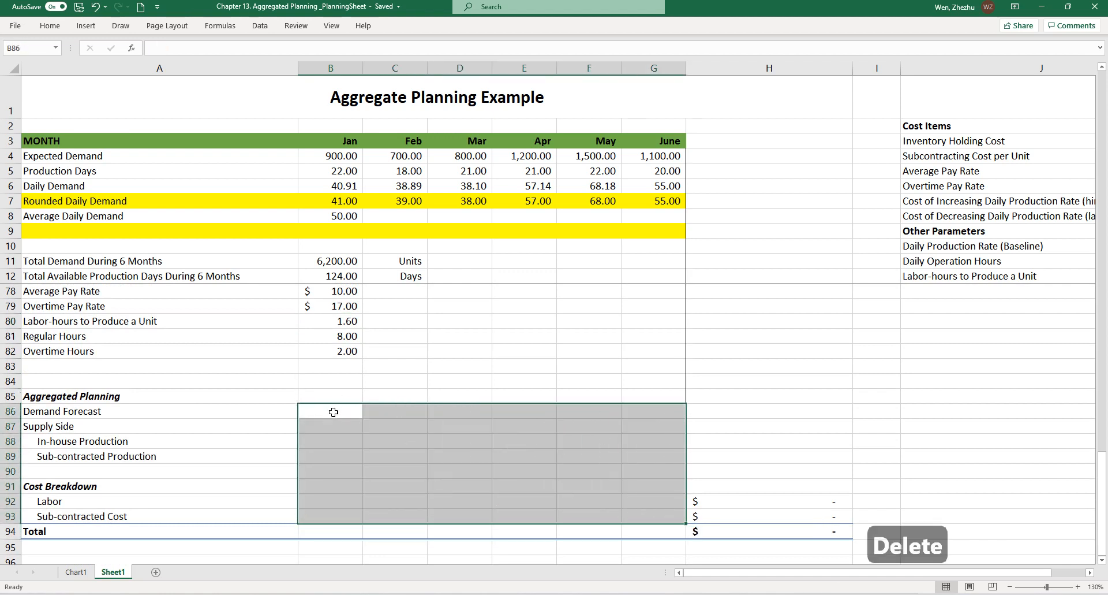
{"action": "type", "text": "="}
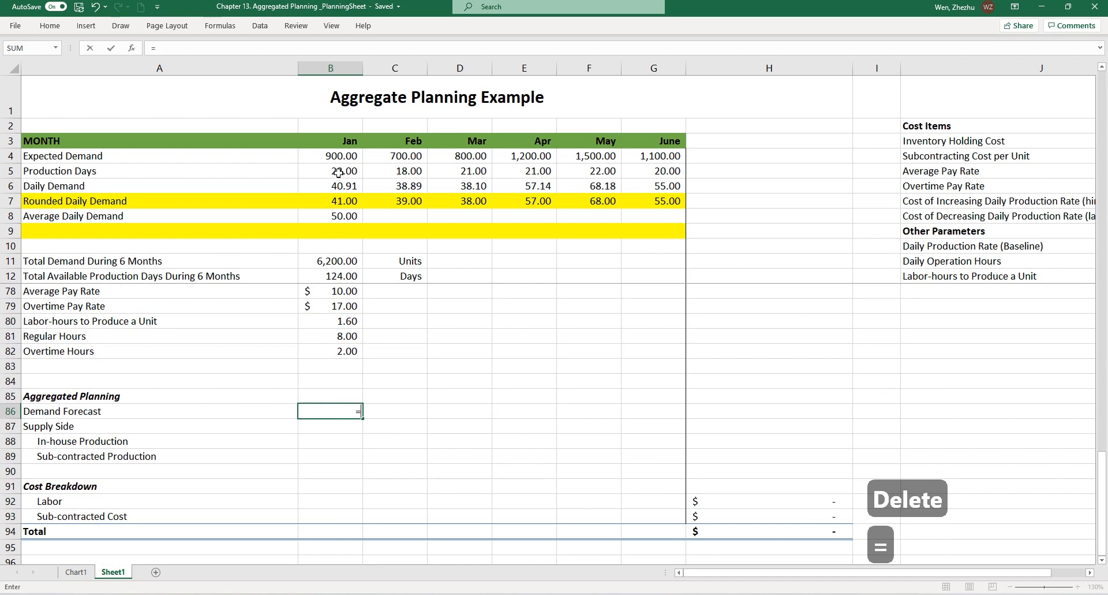
{"action": "key", "text": "Return"}
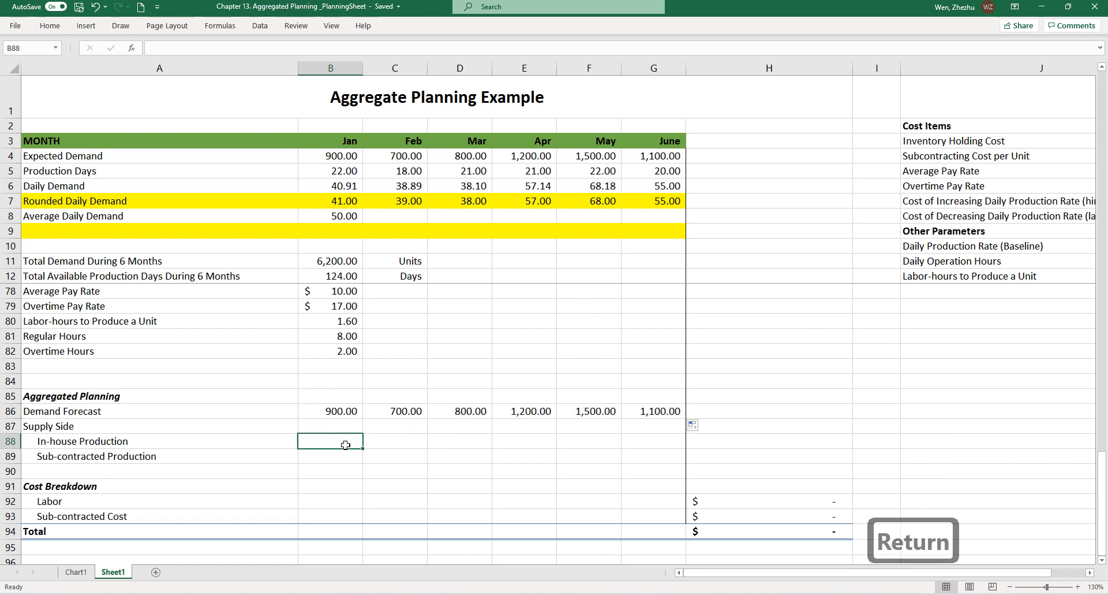
Rename the production row 'In-house Production (Regular Time)'.
{"action": "type", "text": "("}
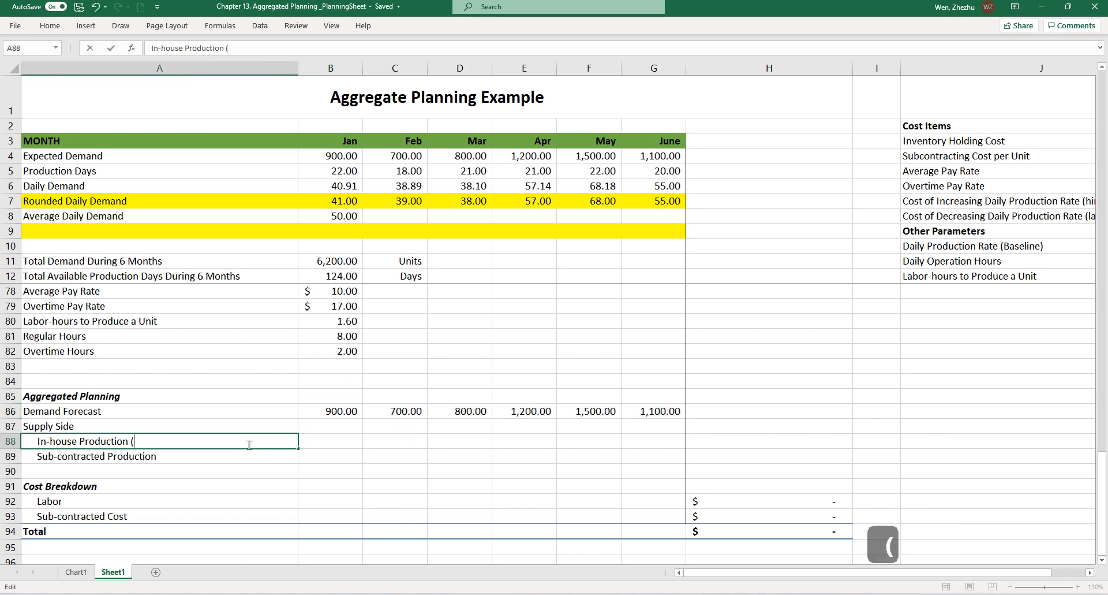
{"action": "type", "text": "Regular Time)"}
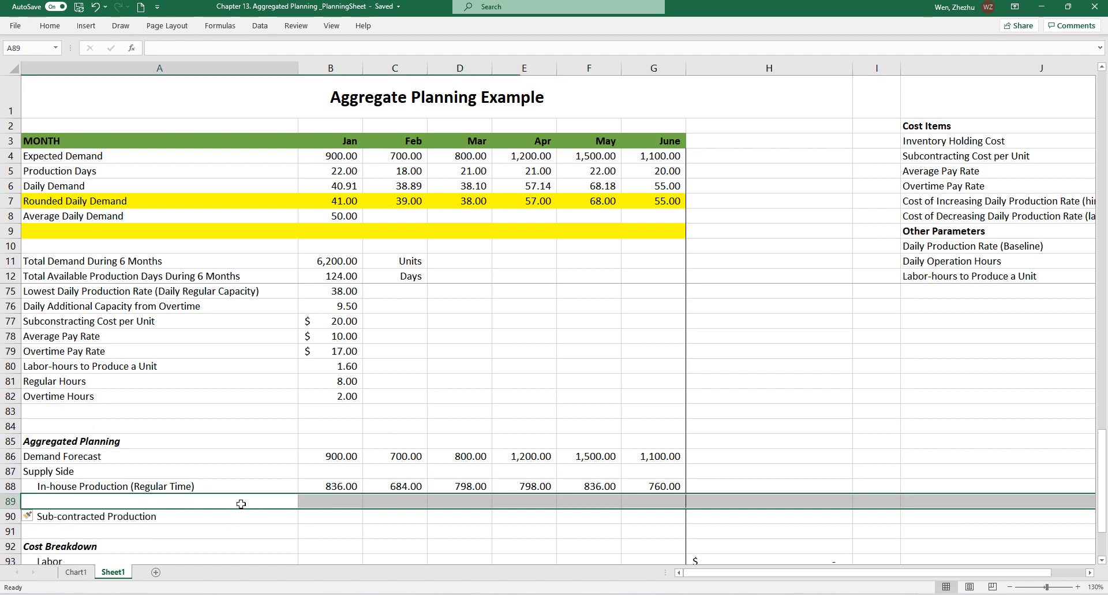
Add a Quantity Short row (=B86-B88 filled right) and insert a blank row below.
{"action": "type", "text": "Amo"}
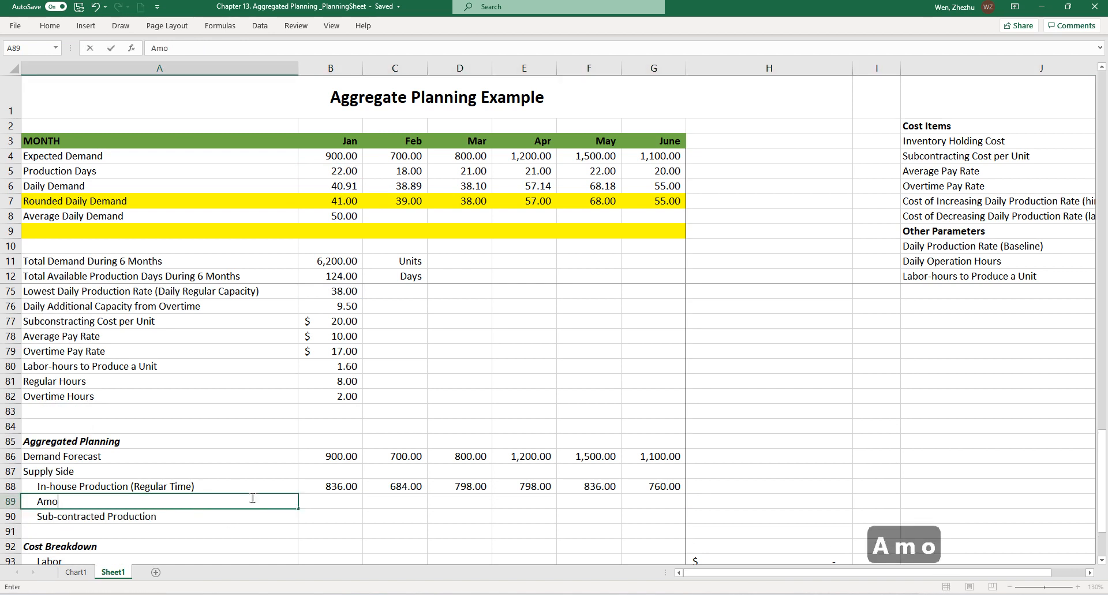
{"action": "type", "text": "Quantity Short"}
{"action": "left_click", "coordinate": [330, 500]}
{"action": "type", "text": "=B86-B88"}
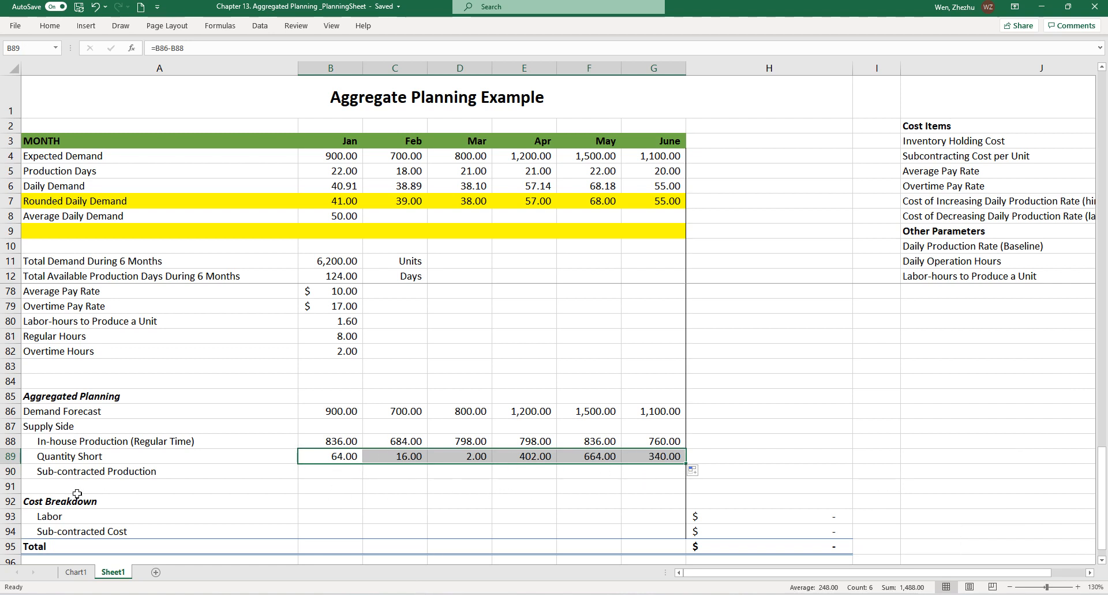
{"action": "right_click", "coordinate": [10, 471]}
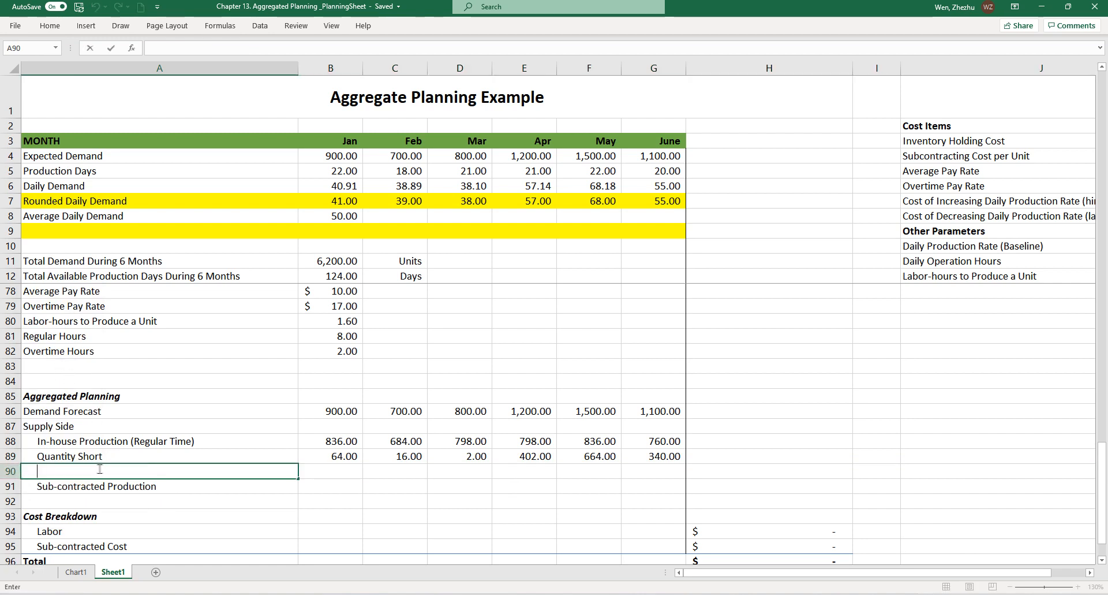
Add Maximum Product Unit from Overtime as =$B$76*B5 filled across six months.
{"action": "type", "text": "Maximum"}
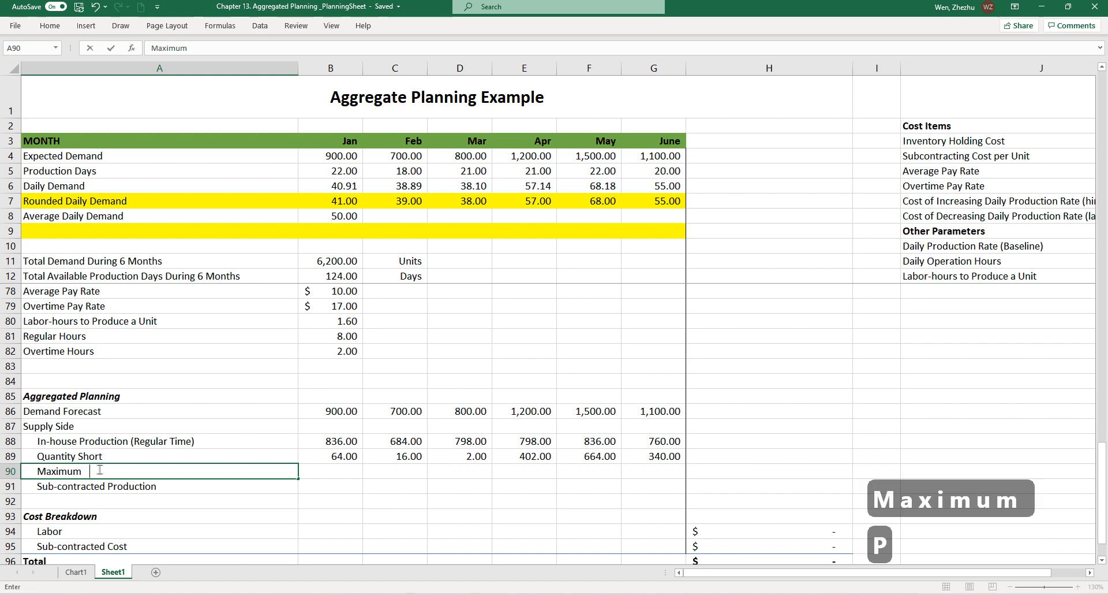
{"action": "type", "text": "Product Unit fo"}
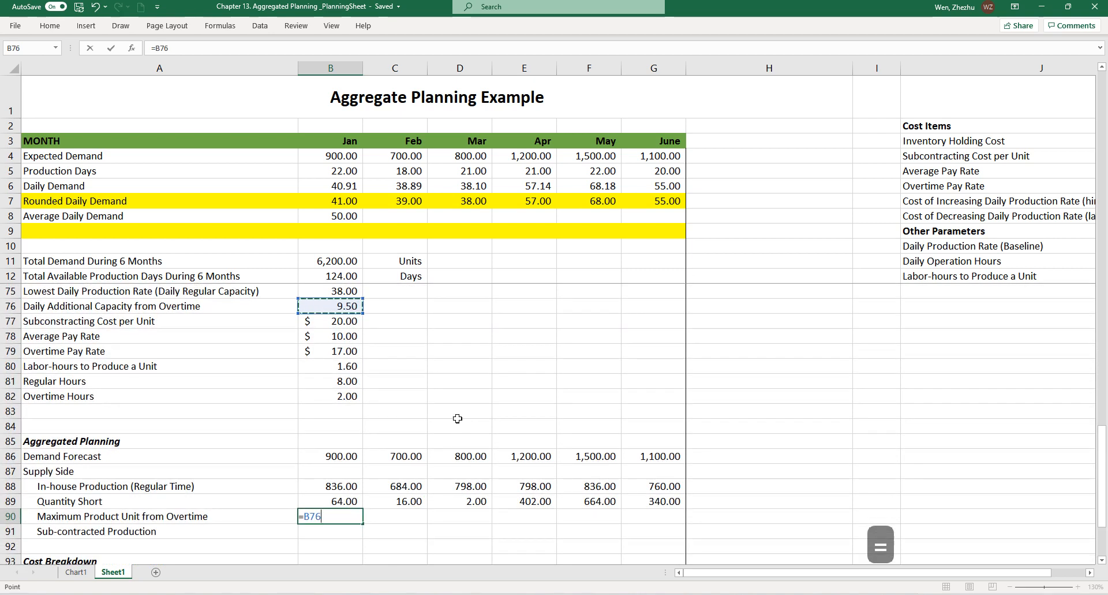
{"action": "type", "text": "*"}
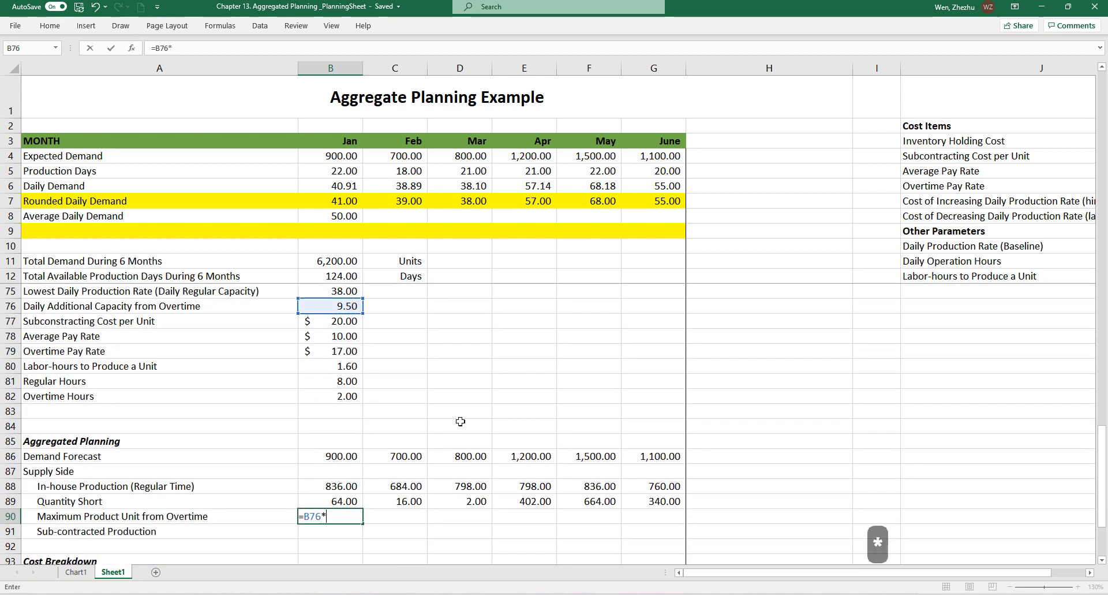
{"action": "left_click", "coordinate": [330, 172]}
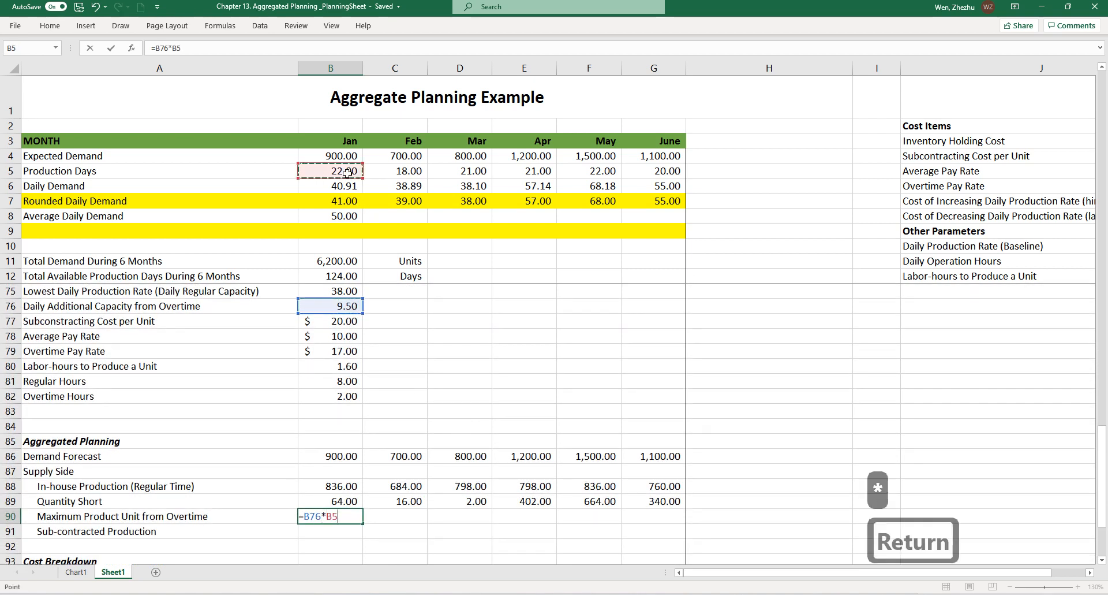
{"action": "key", "text": "Return"}
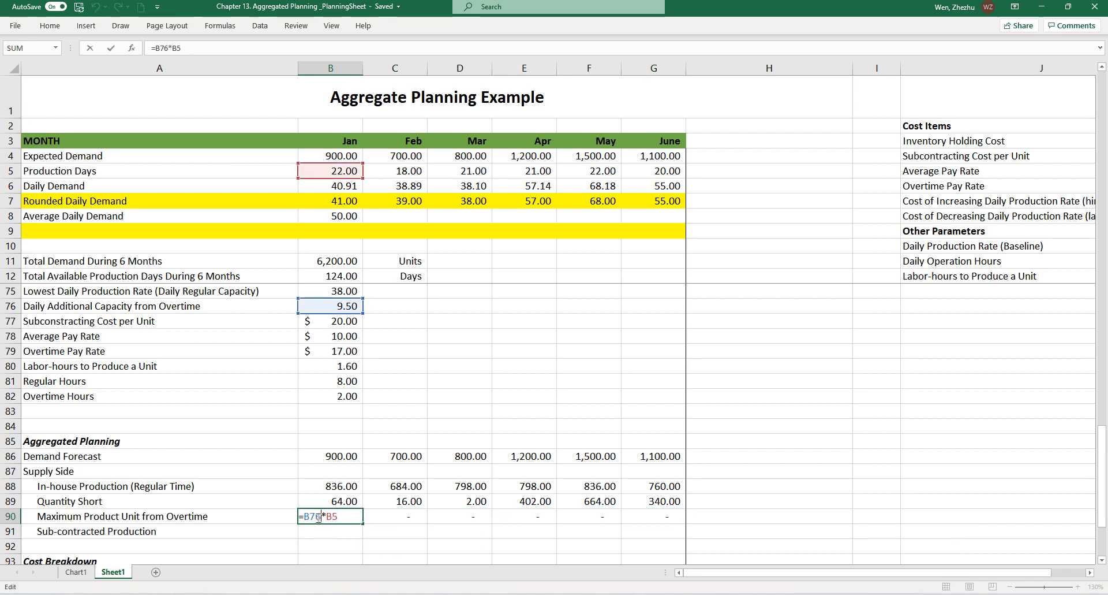
{"action": "key", "text": "Enter"}
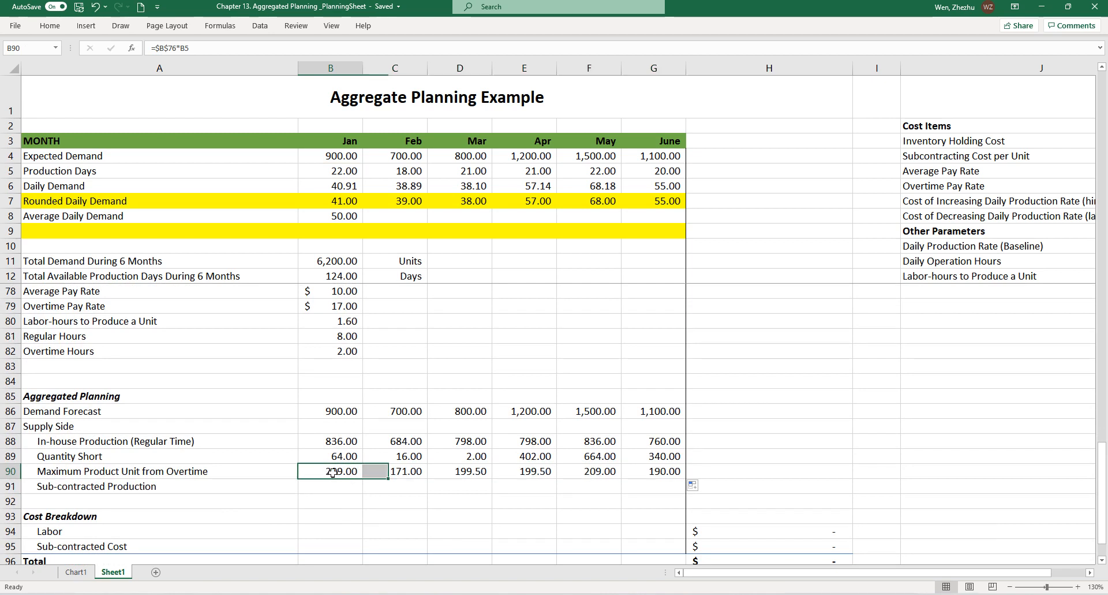
{"action": "left_click_drag", "start_coordinate": [330, 471], "coordinate": [395, 471]}
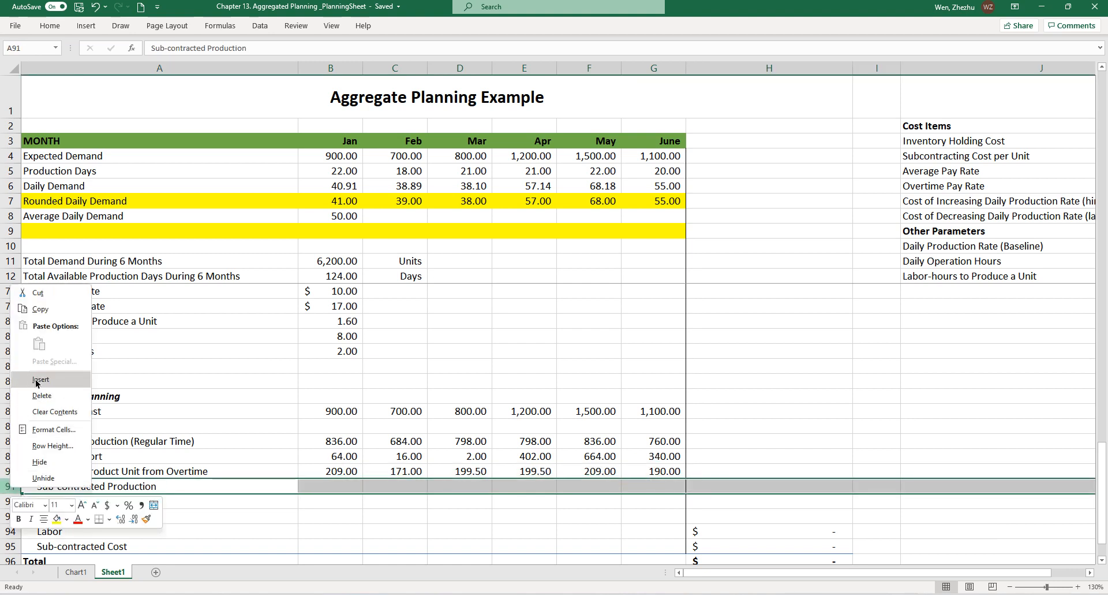
Insert an In-house Production (Over Time) row and begin January's value of 64.
{"action": "left_click", "coordinate": [42, 379]}
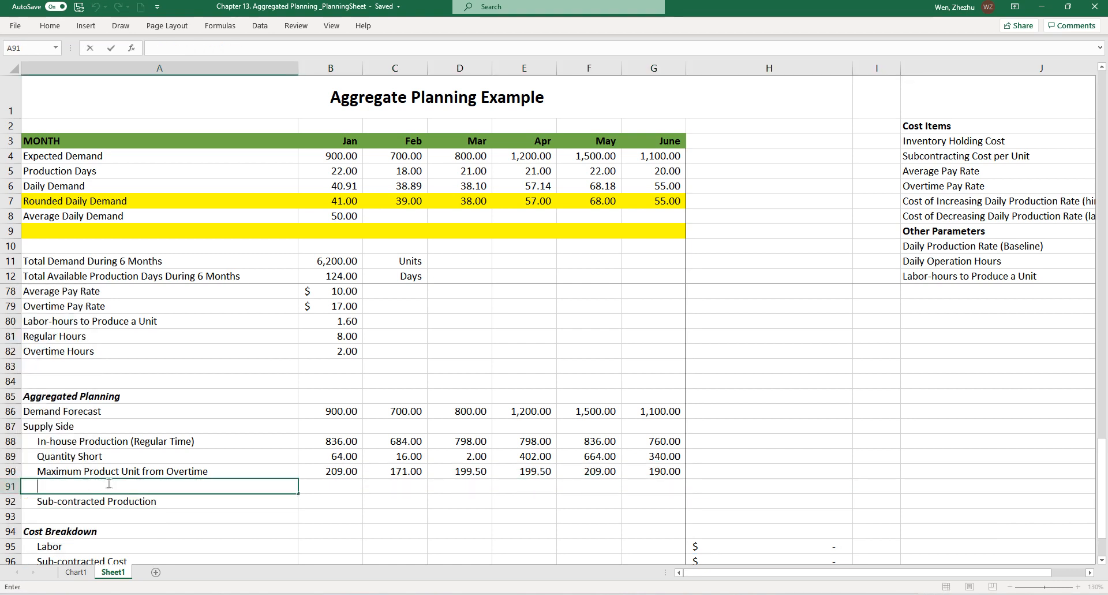
{"action": "mouse_move", "coordinate": [262, 486]}
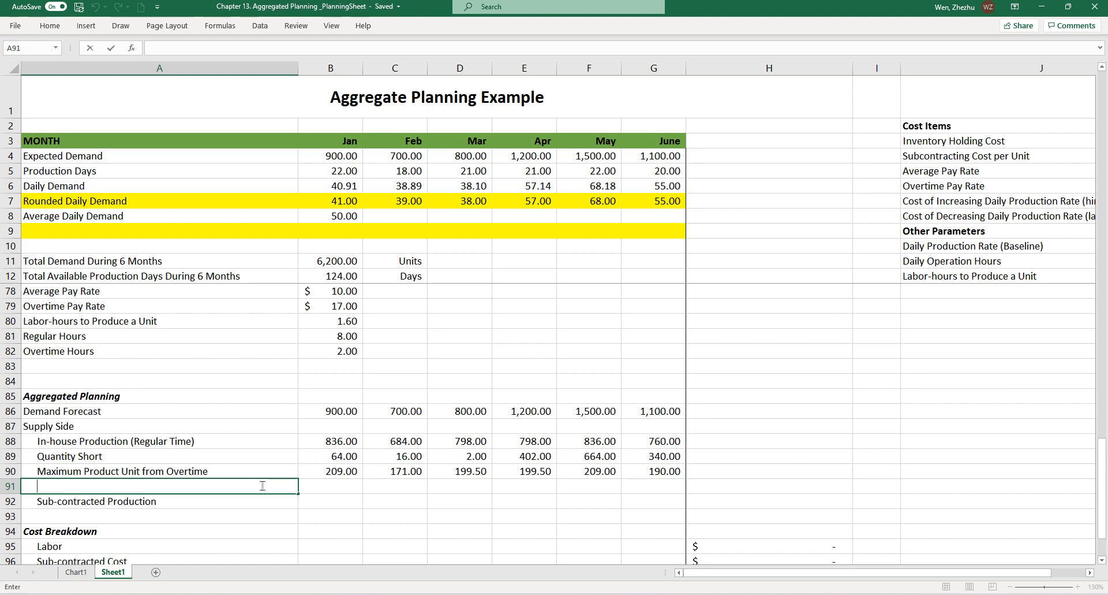
{"action": "type", "text": "In-house Production (Regular Time)"}
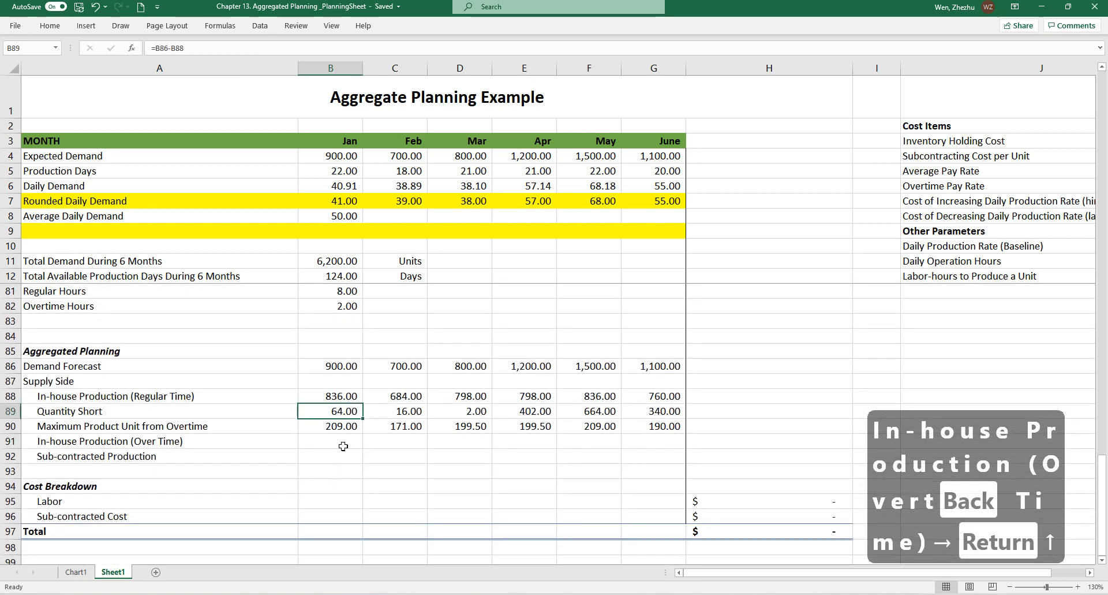
{"action": "left_click", "coordinate": [330, 426]}
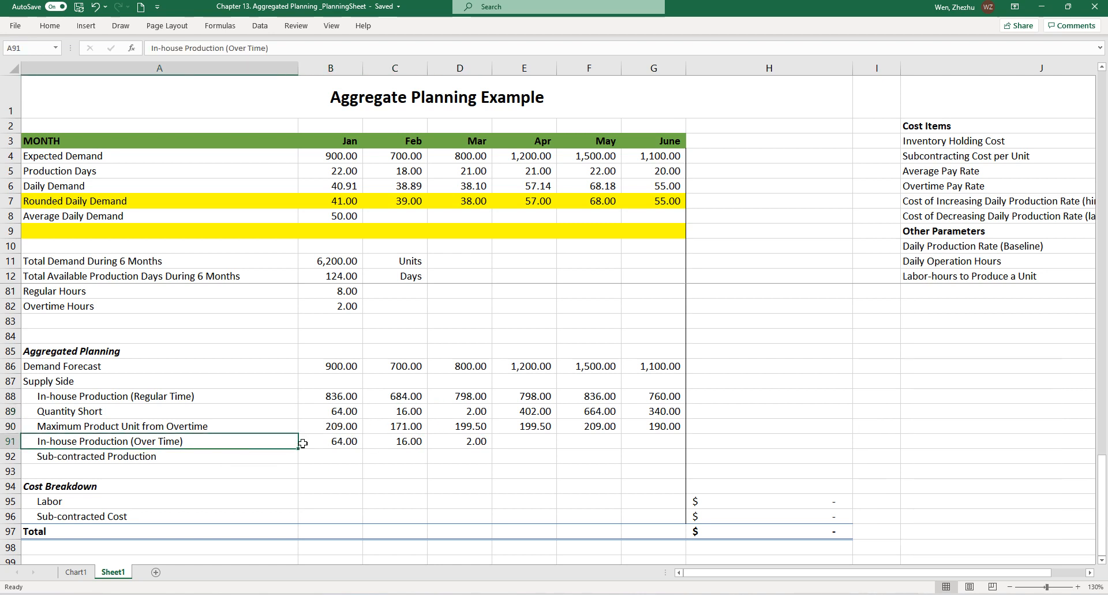
Check January's overtime production against maximum overtime units and quantity short.
{"action": "left_click", "coordinate": [340, 441]}
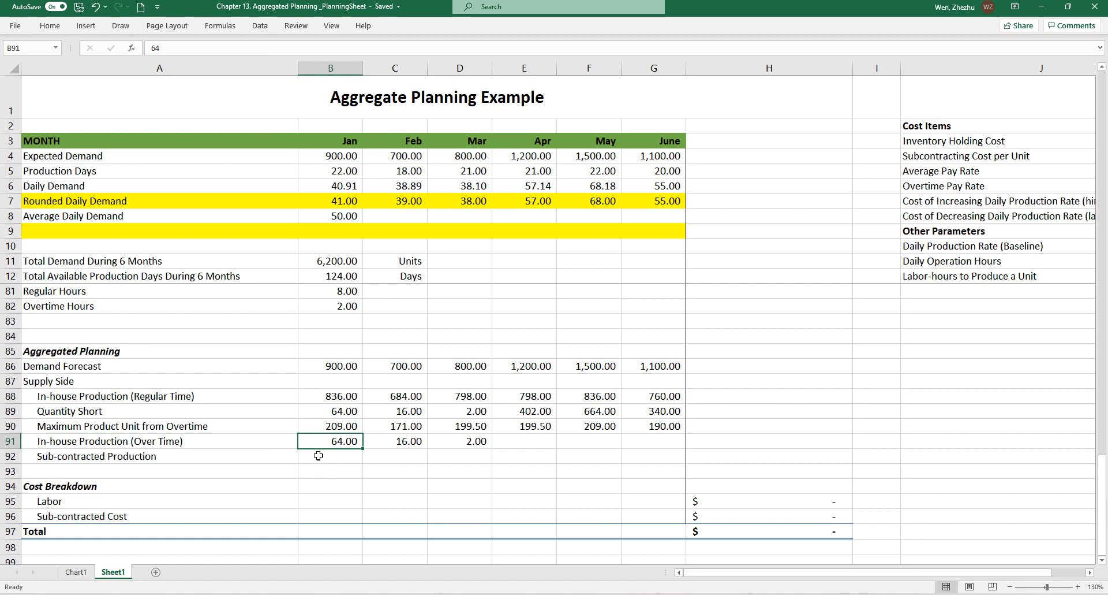
{"action": "left_click", "coordinate": [331, 426]}
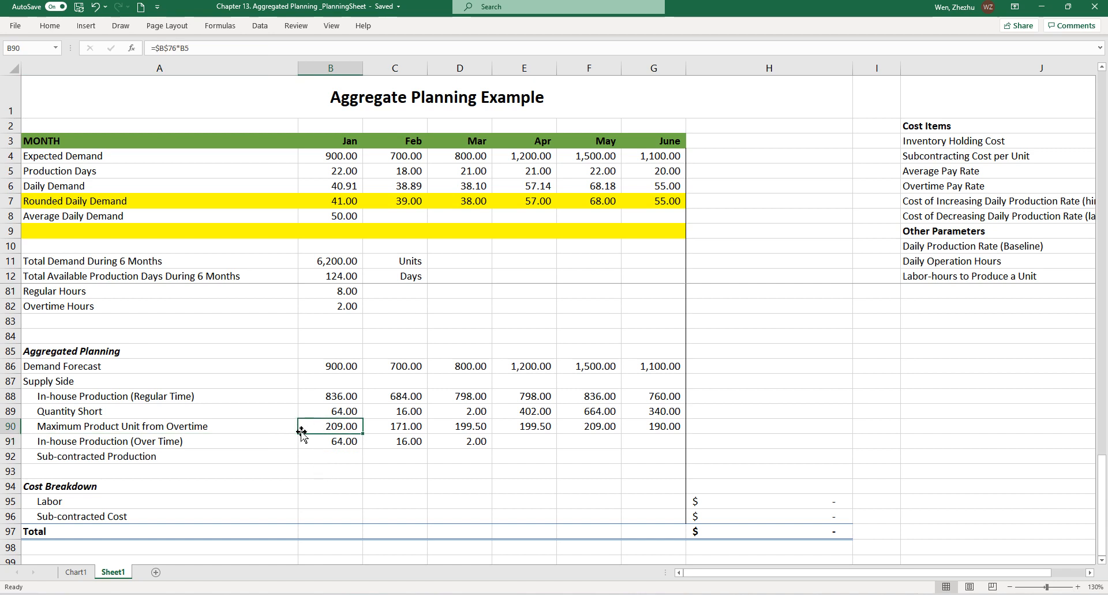
{"action": "left_click", "coordinate": [339, 411]}
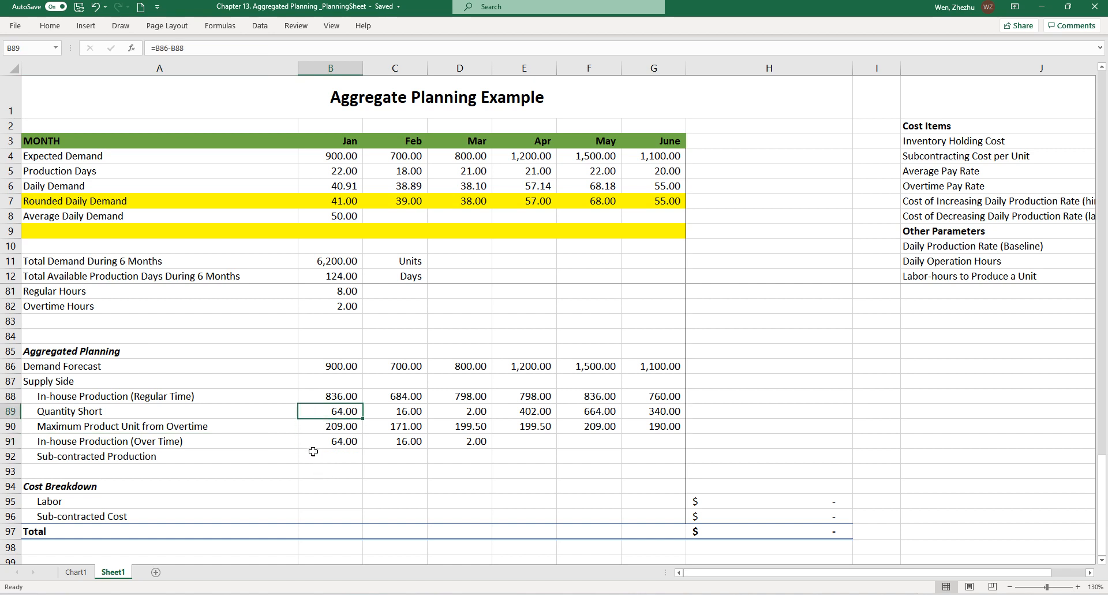
{"action": "mouse_move", "coordinate": [312, 441]}
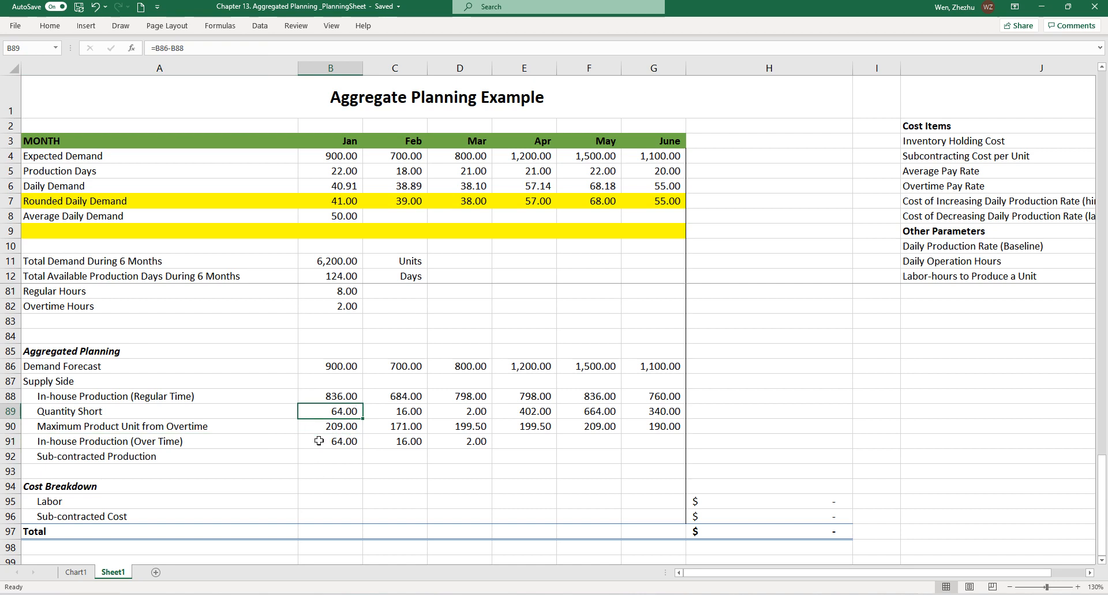
{"action": "mouse_move", "coordinate": [453, 451]}
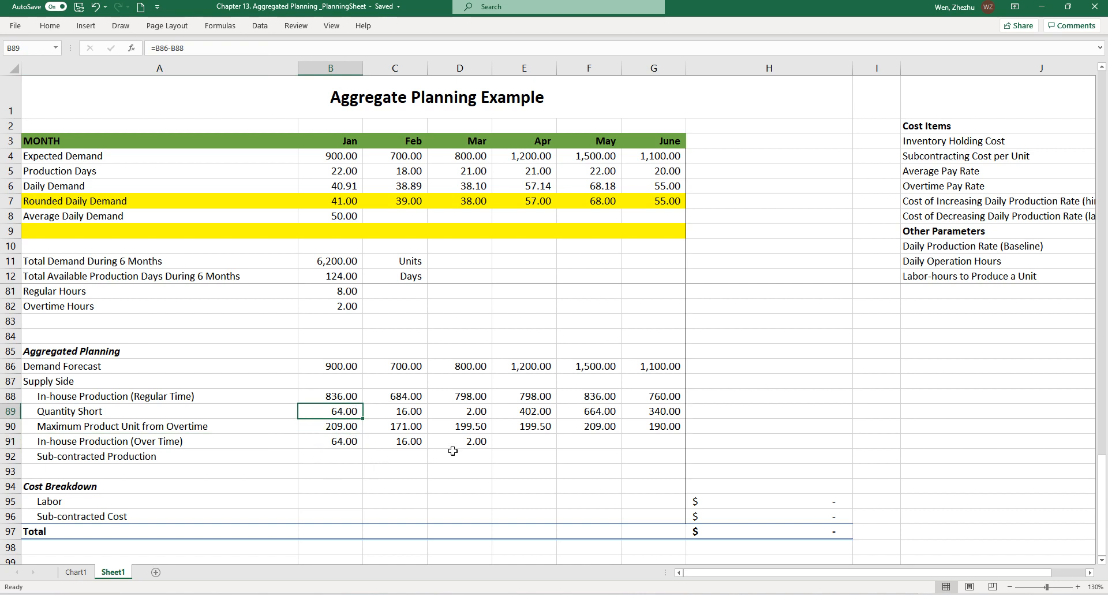
Enter April–June overtime production of 199, 209 and 190.
{"action": "left_click", "coordinate": [532, 441]}
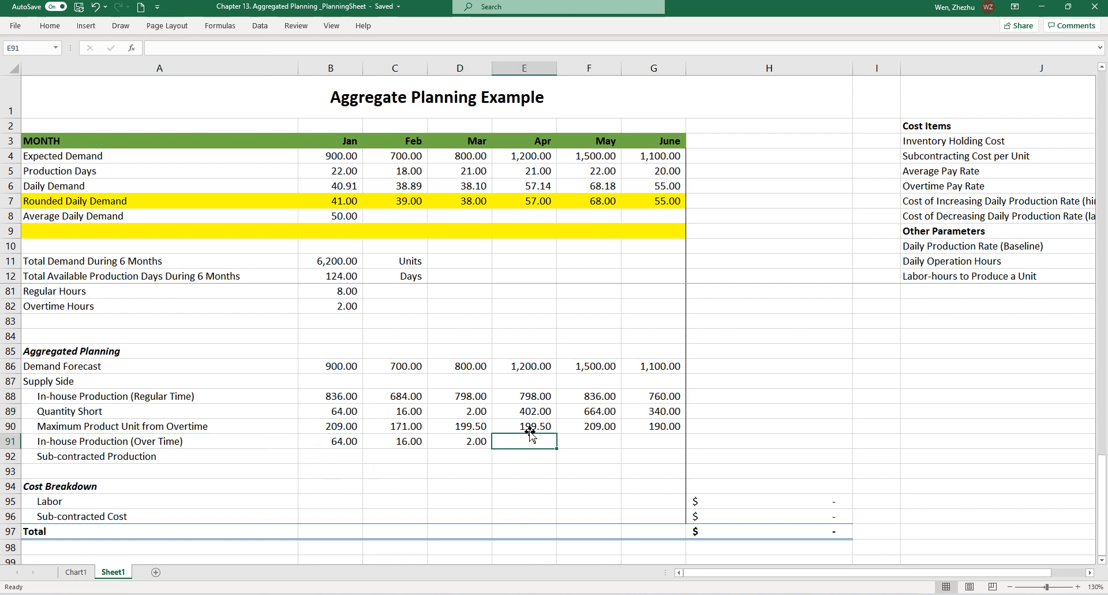
{"action": "mouse_move", "coordinate": [524, 443]}
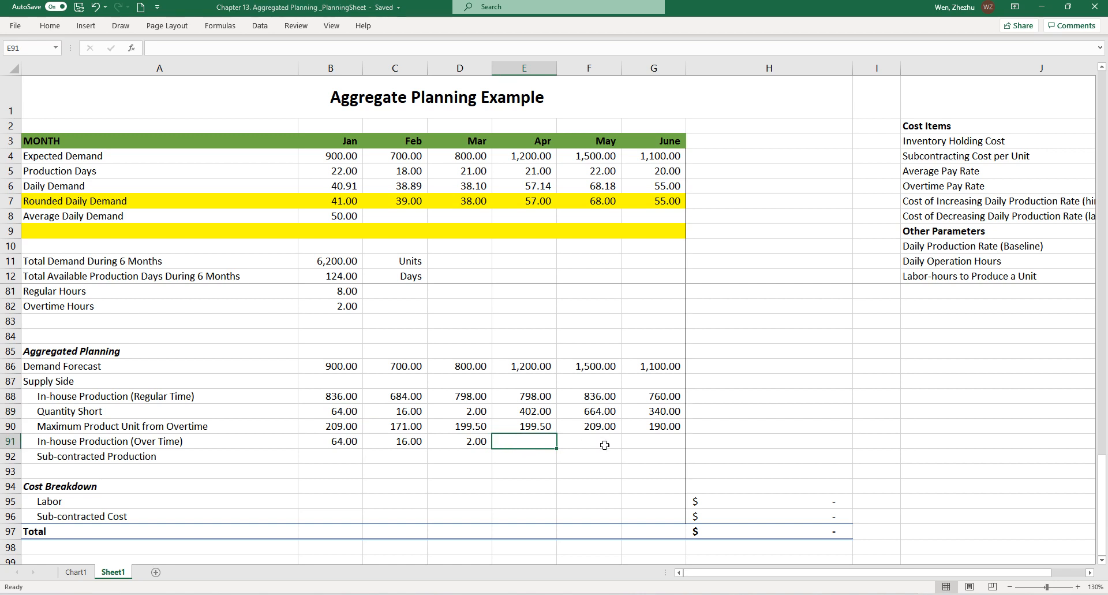
{"action": "type", "text": "199.00"}
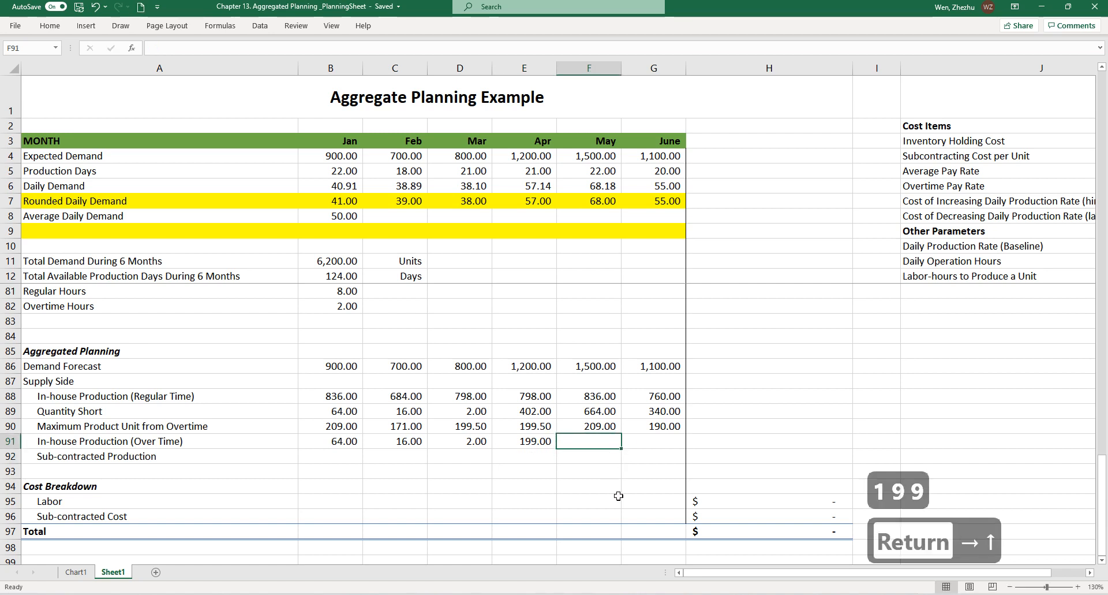
{"action": "key", "text": "Return"}
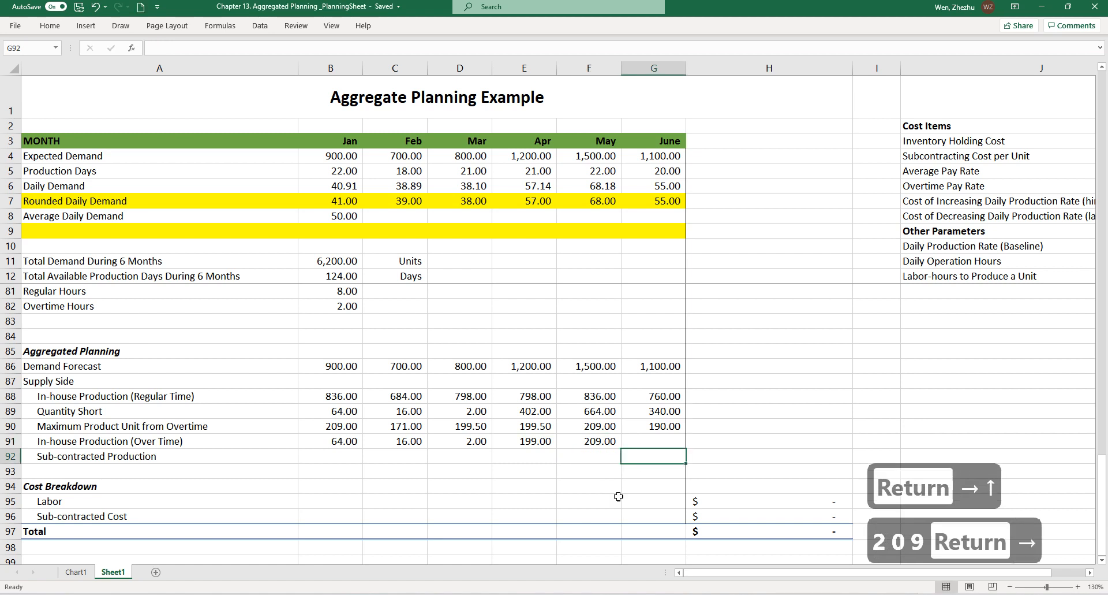
{"action": "type", "text": "190.00"}
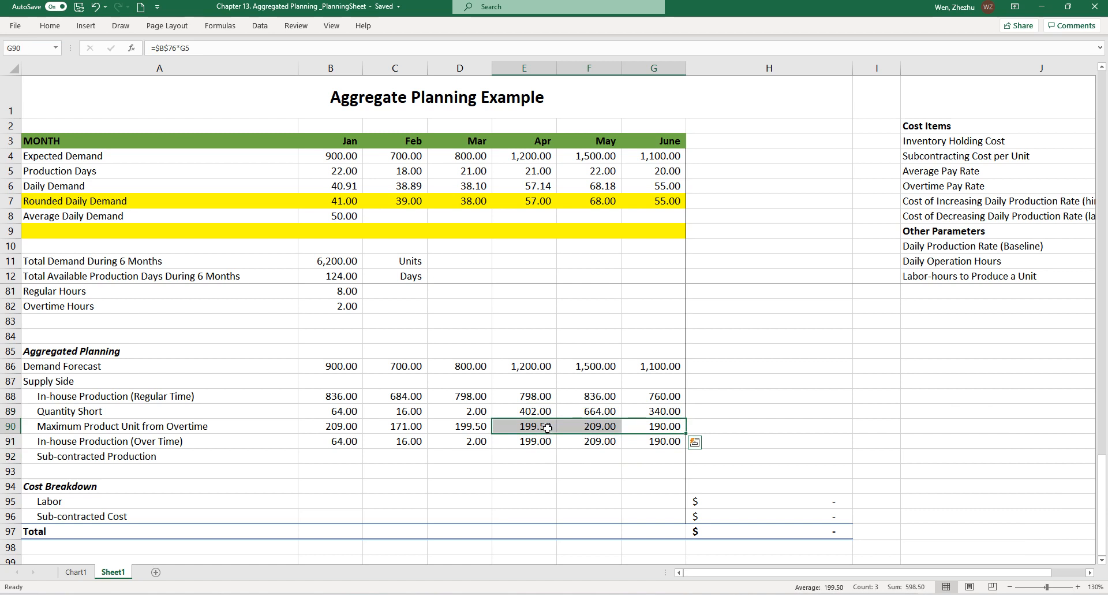
{"action": "mouse_move", "coordinate": [336, 469]}
{"action": "type", "text": "0"}
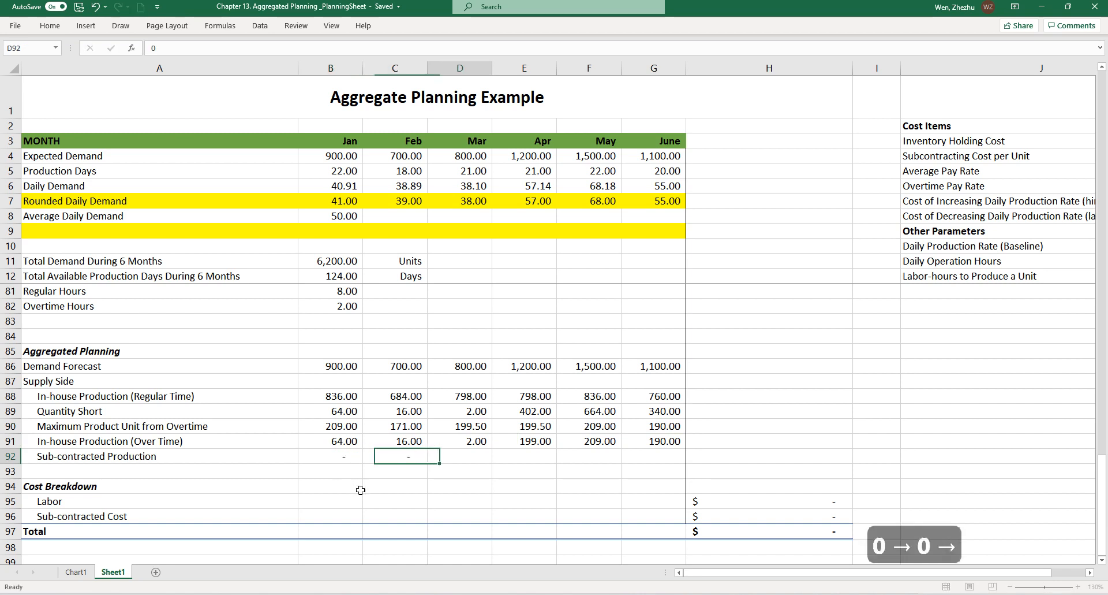
Enter zero sub-contracted units for early months and select April's cell E92.
{"action": "left_click", "coordinate": [524, 458]}
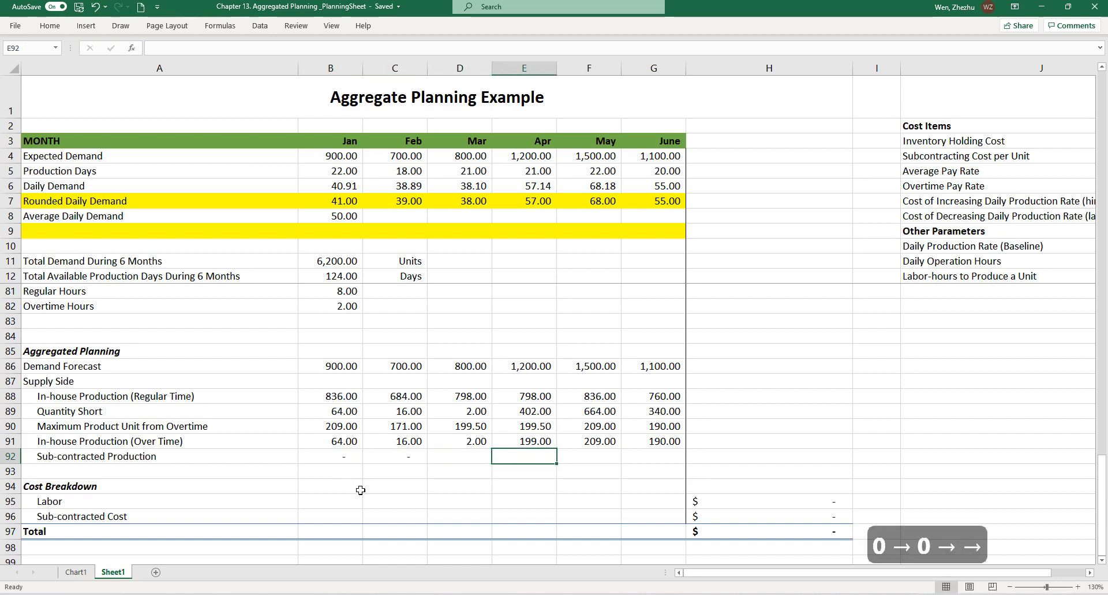
{"action": "left_click", "coordinate": [529, 411]}
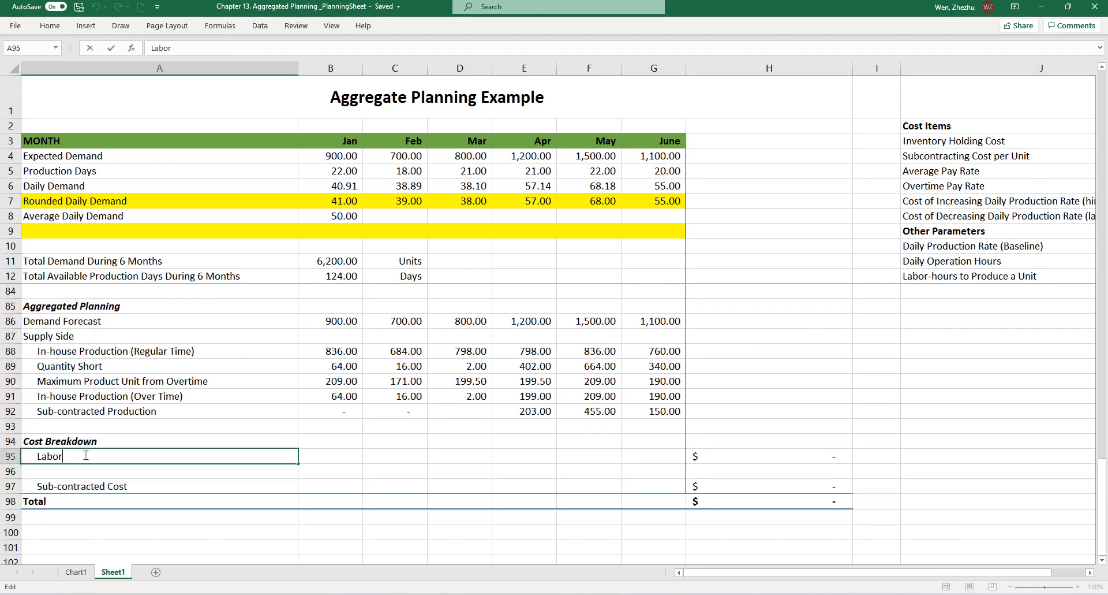
Label Regular Hour and Overtime Hour labor rows and compute January regular-hour labor as $13,376.00.
{"action": "type", "text": "(Regular Hour"}
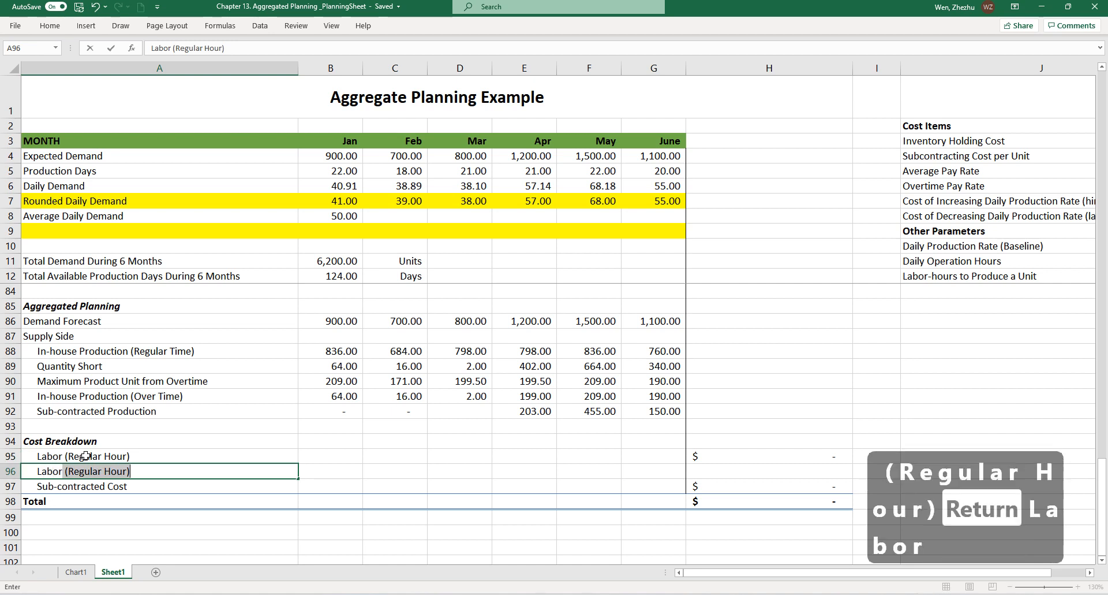
{"action": "type", "text": "Labor (Overtime Hour"}
{"action": "left_click", "coordinate": [331, 455]}
{"action": "type", "text": "="}
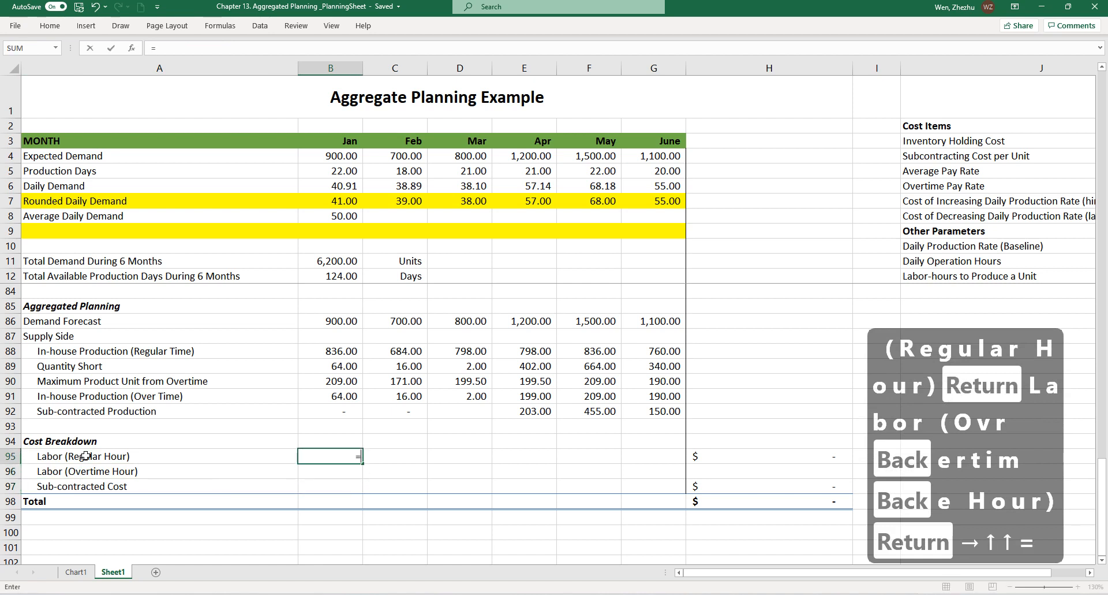
{"action": "mouse_move", "coordinate": [178, 447]}
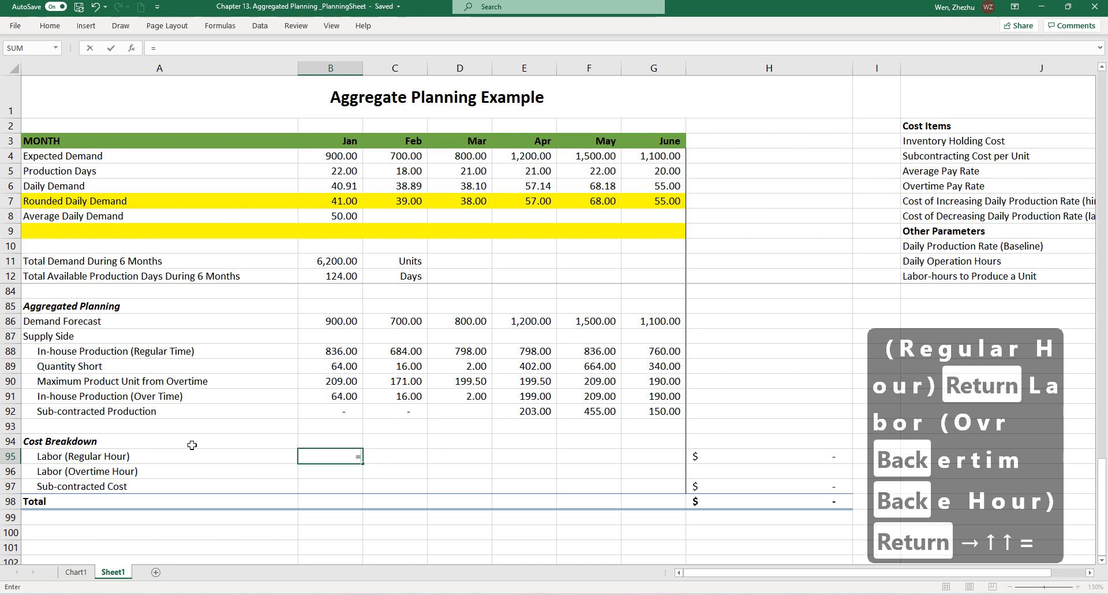
{"action": "left_click", "coordinate": [331, 351]}
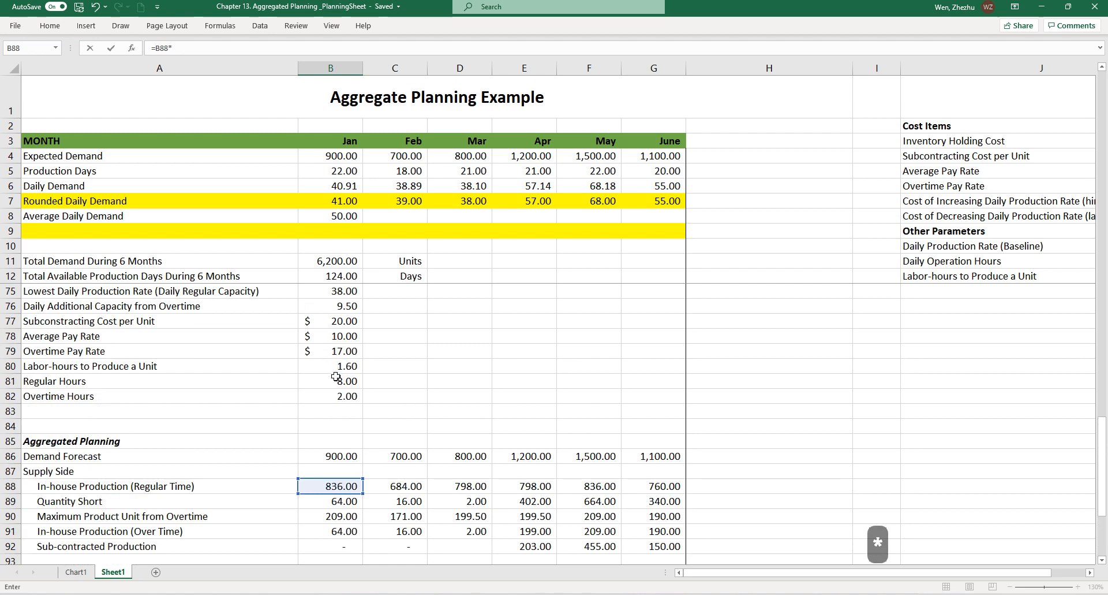
{"action": "left_click", "coordinate": [330, 365]}
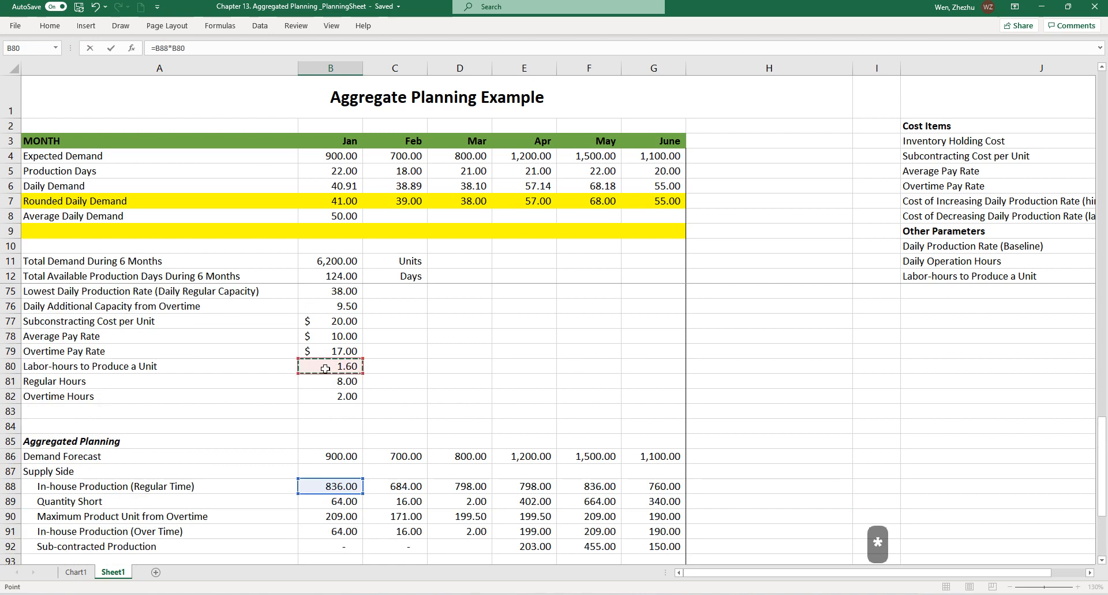
{"action": "key", "text": "F4"}
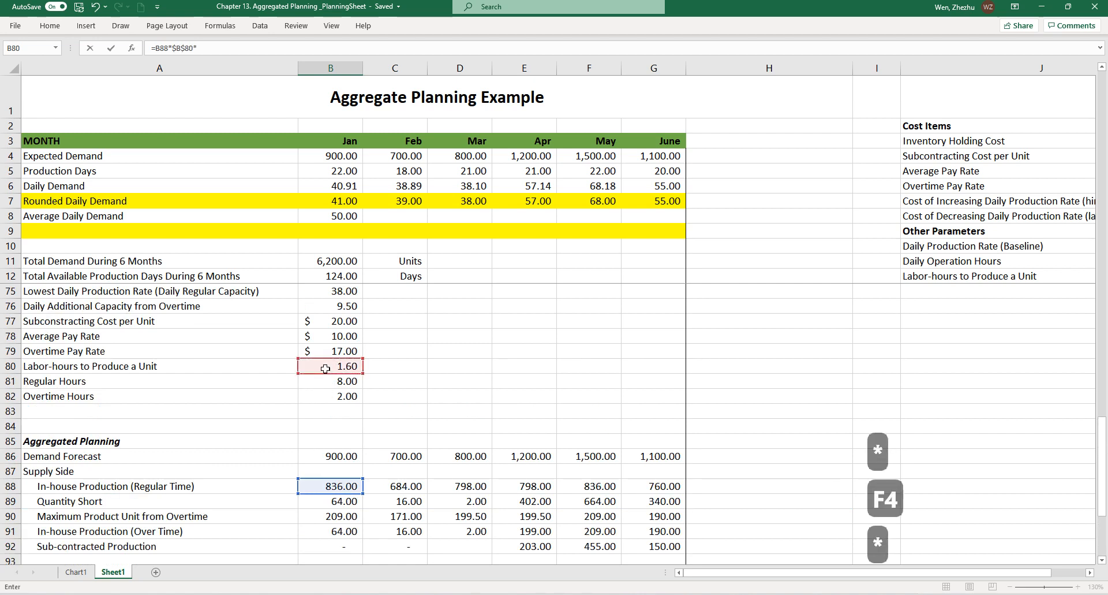
{"action": "left_click", "coordinate": [330, 336]}
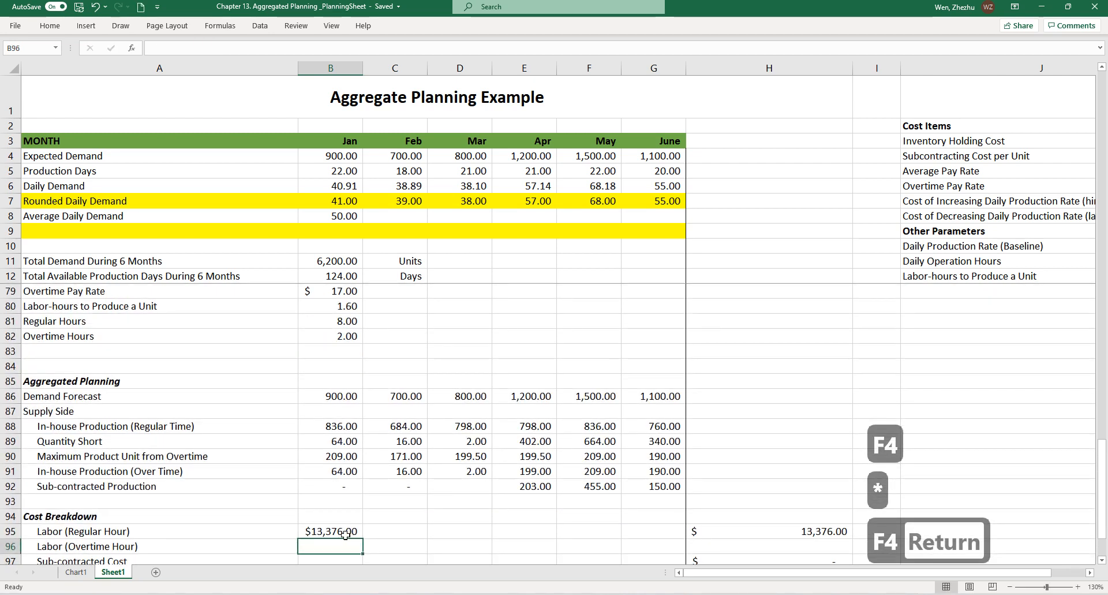
Compute January overtime labor in B96 from overtime production, hours per unit and overtime rate: $1,740.80.
{"action": "type", "text": "="}
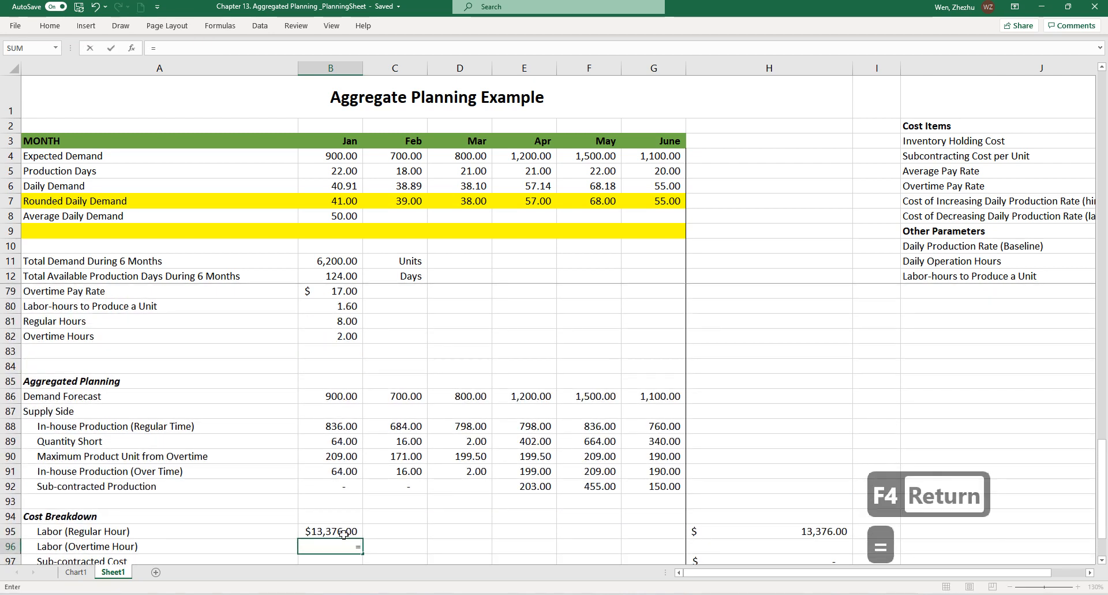
{"action": "mouse_move", "coordinate": [311, 480]}
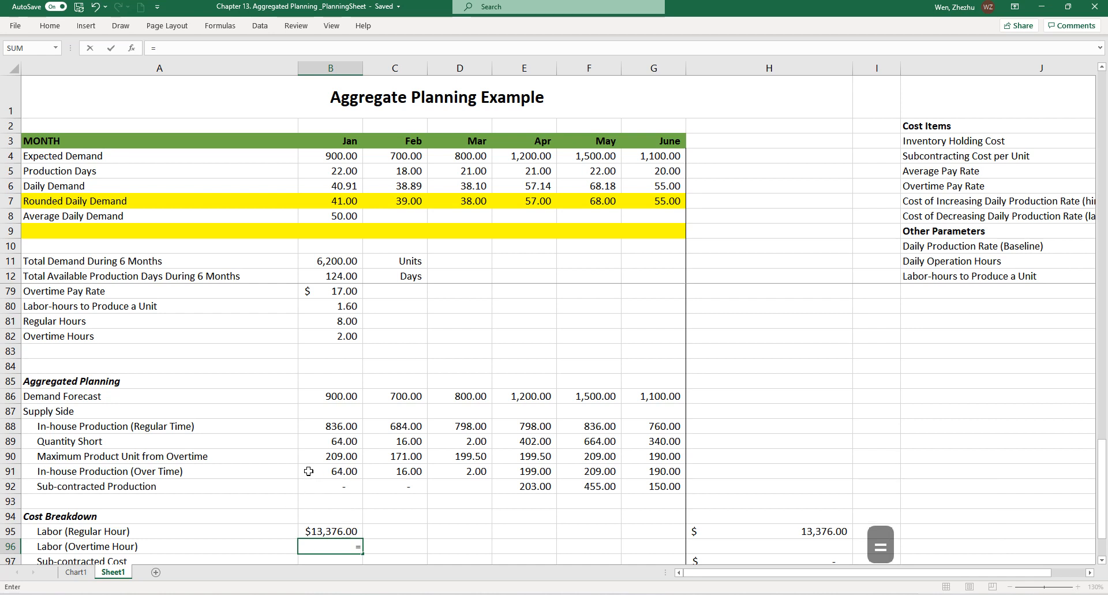
{"action": "left_click", "coordinate": [330, 471]}
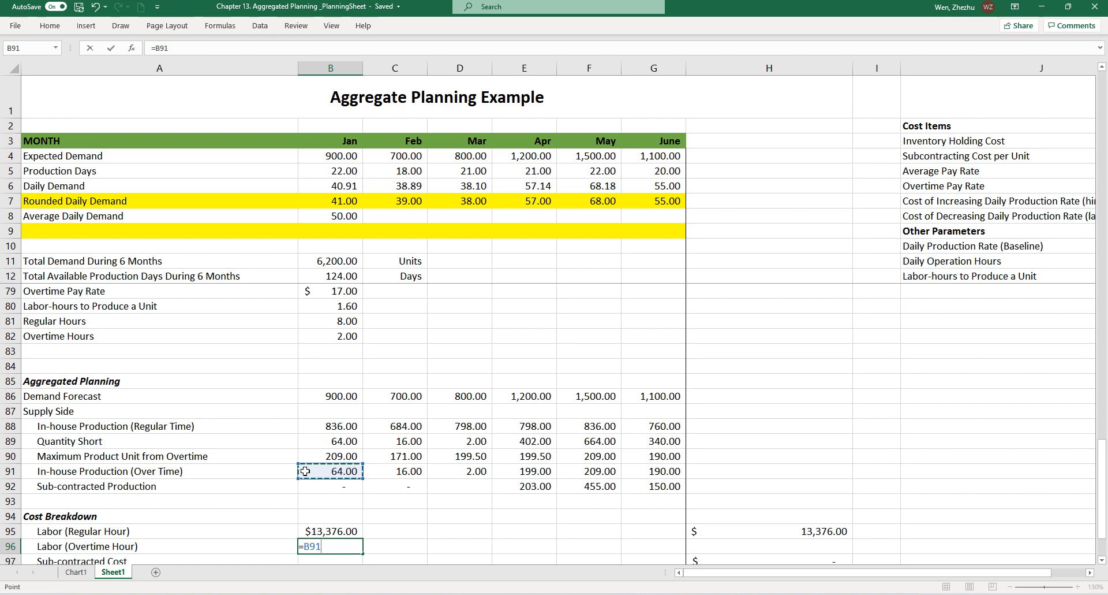
{"action": "type", "text": "*"}
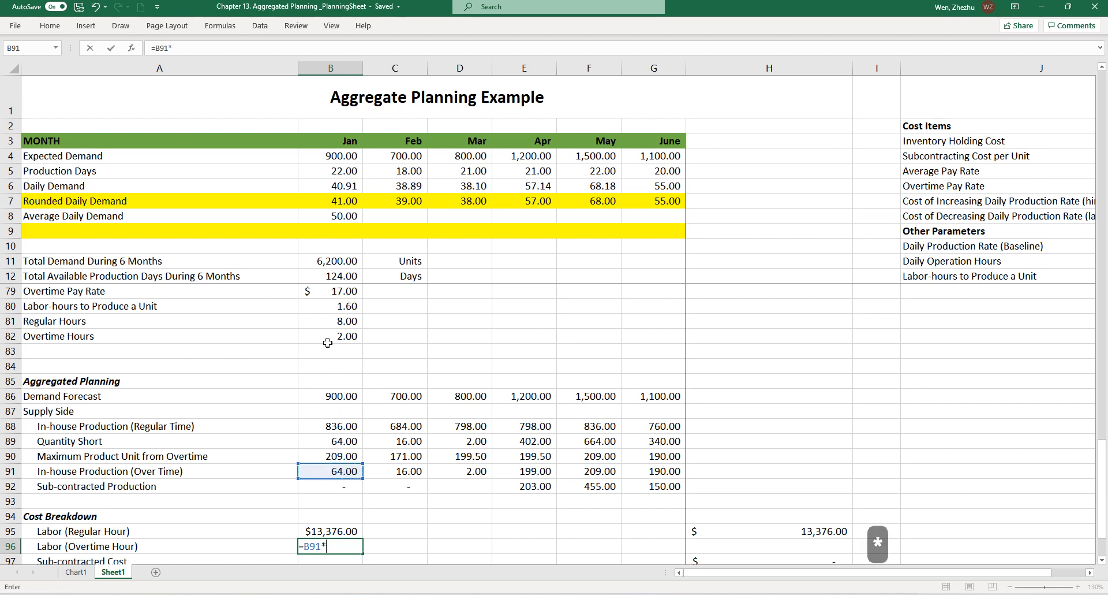
{"action": "left_click", "coordinate": [330, 306]}
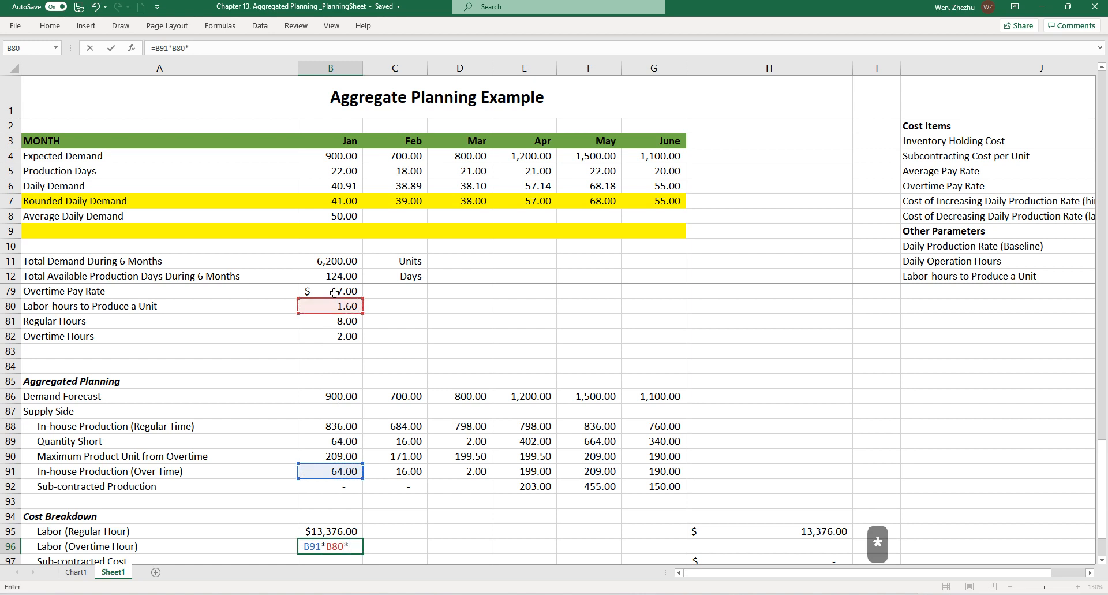
{"action": "left_click", "coordinate": [329, 291]}
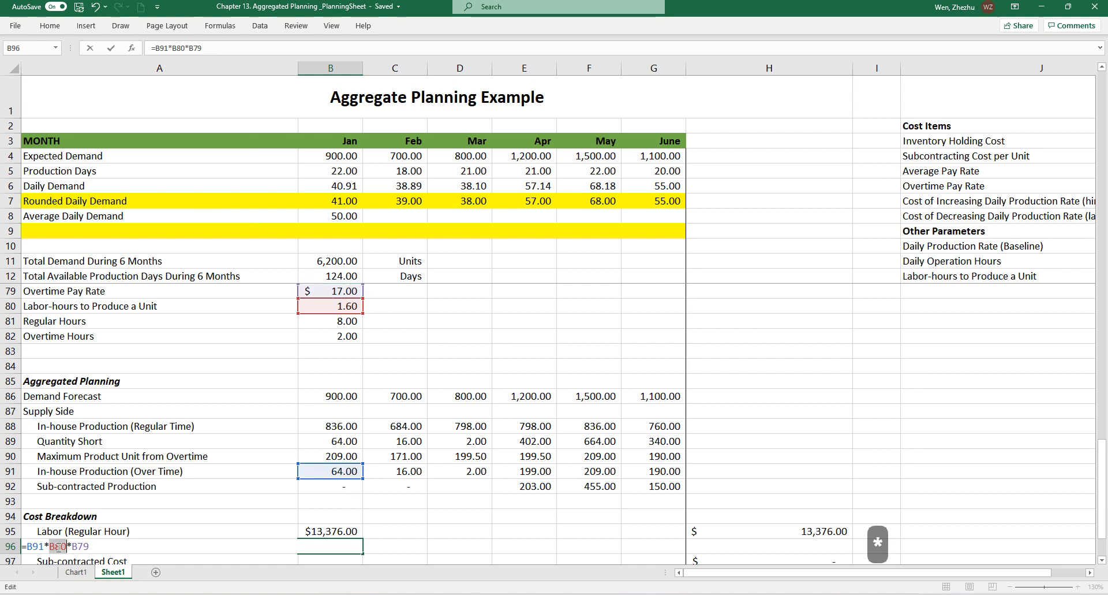
{"action": "key", "text": "F4"}
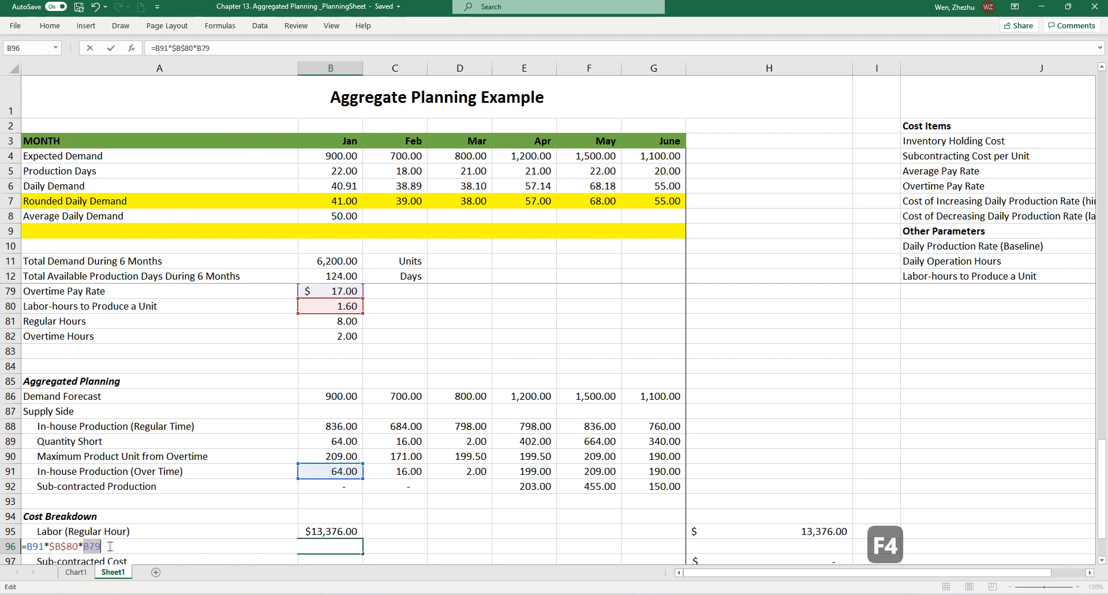
{"action": "key", "text": "F4"}
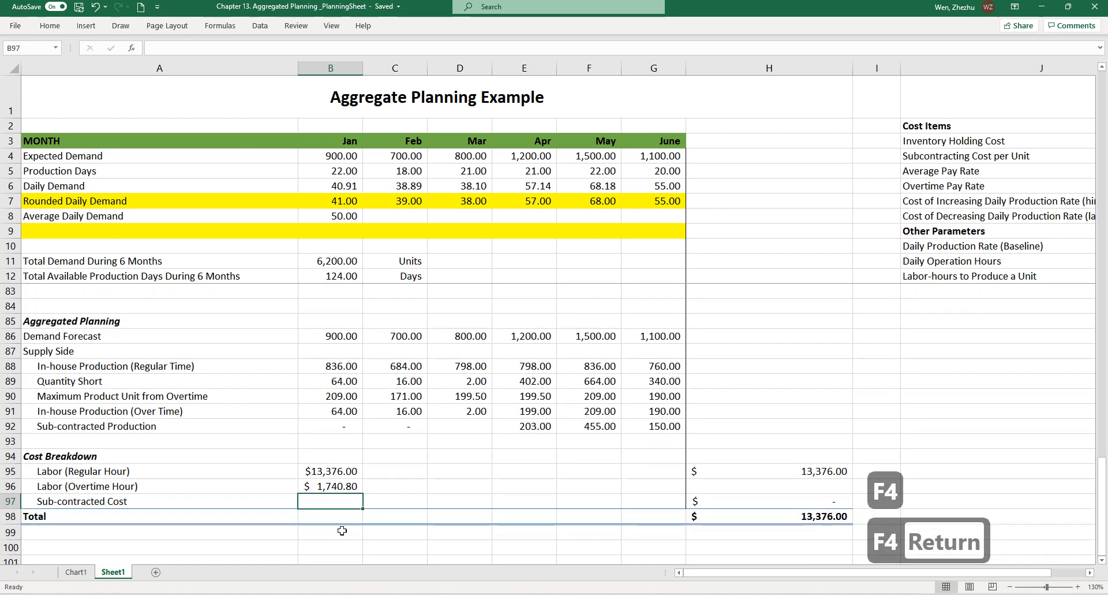
Compute January sub-contracted cost in B97 and fill the cost rows right through June, totalling 91,552.00.
{"action": "type", "text": "="}
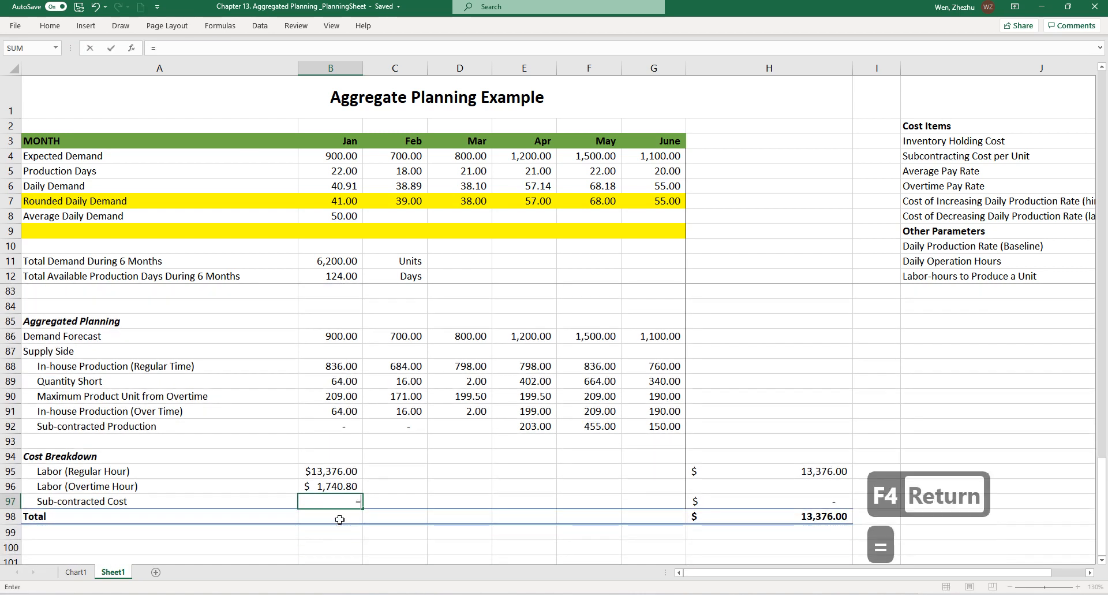
{"action": "left_click", "coordinate": [332, 426]}
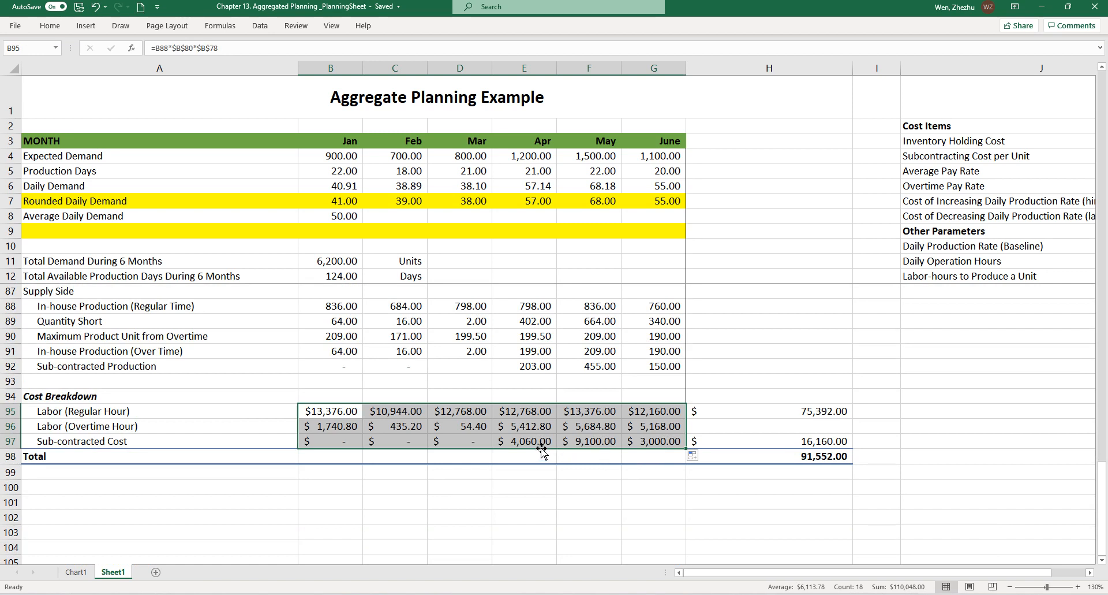
{"action": "mouse_move", "coordinate": [505, 454]}
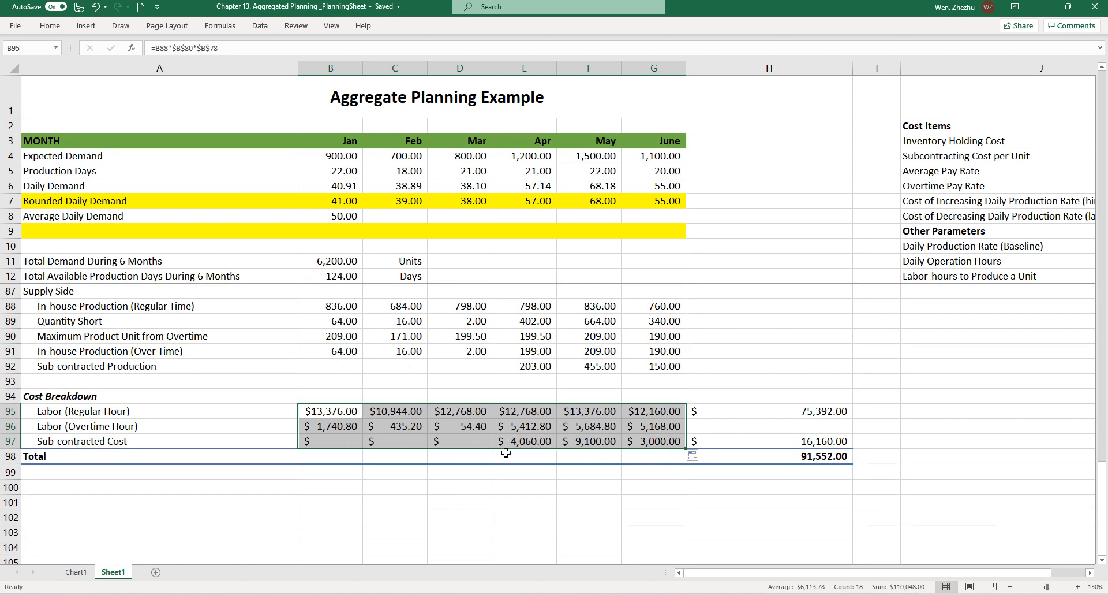
{"action": "mouse_move", "coordinate": [524, 419]}
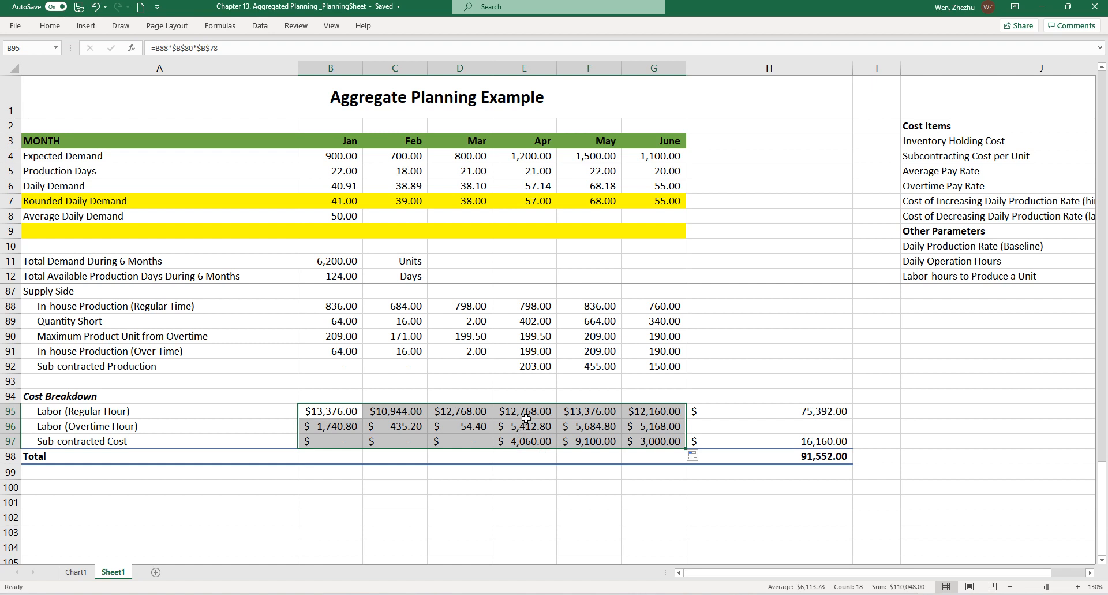
{"action": "left_click", "coordinate": [330, 411]}
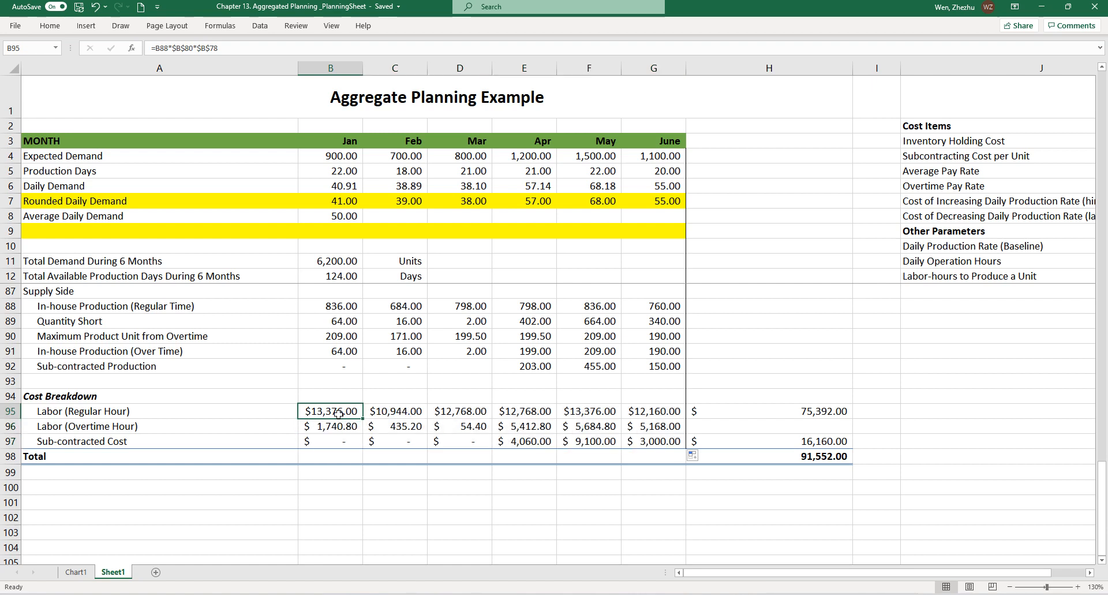
{"action": "left_click_drag", "start_coordinate": [330, 411], "coordinate": [588, 411]}
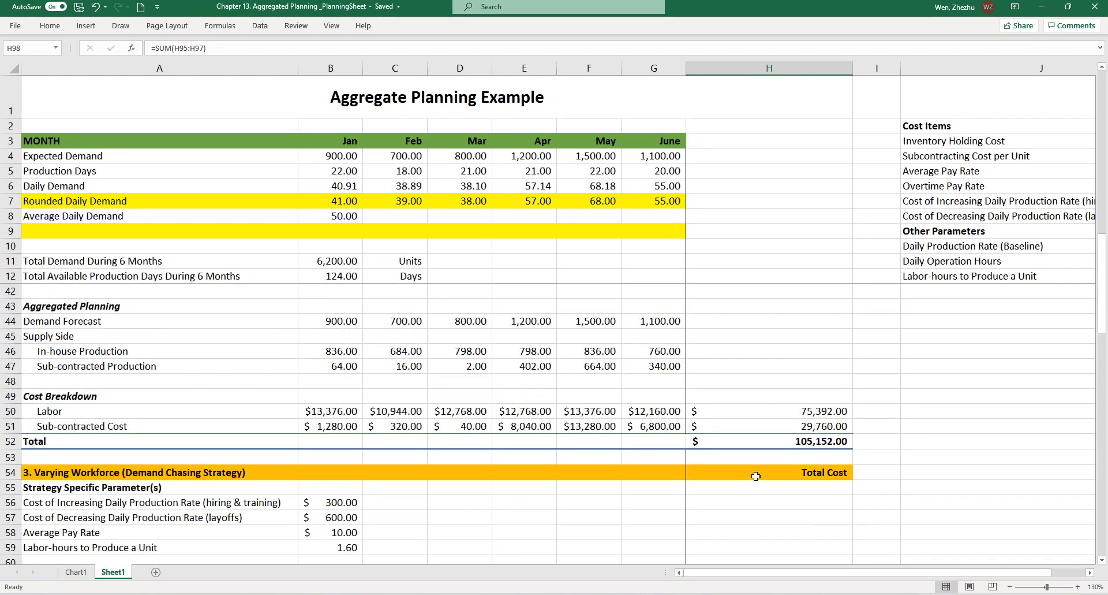
{"action": "left_click", "coordinate": [769, 441]}
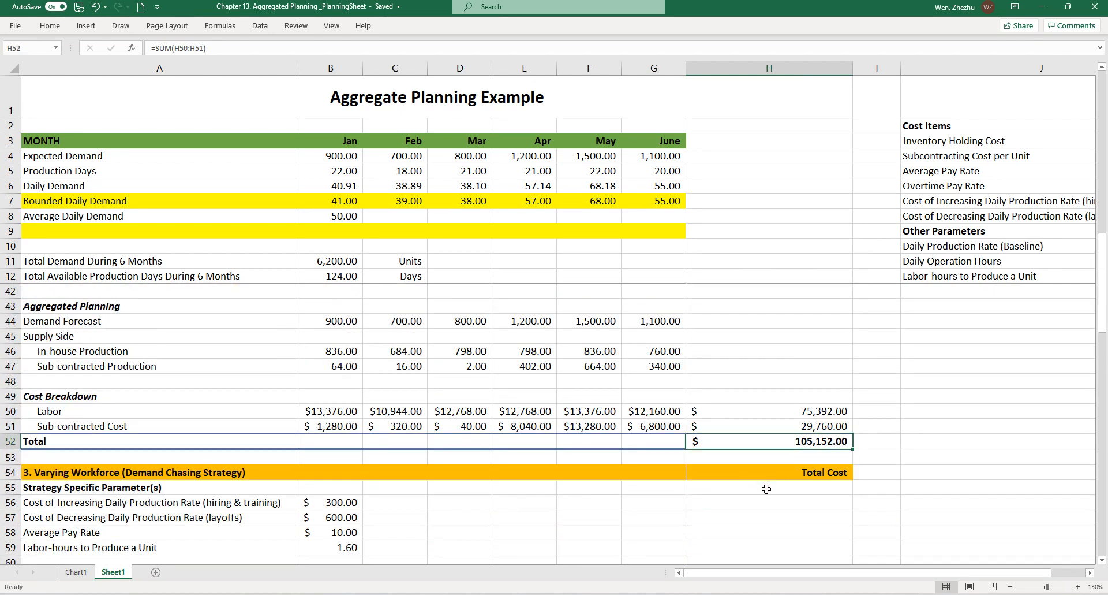
{"action": "scroll", "scroll_direction": "down", "scroll_amount": 3}
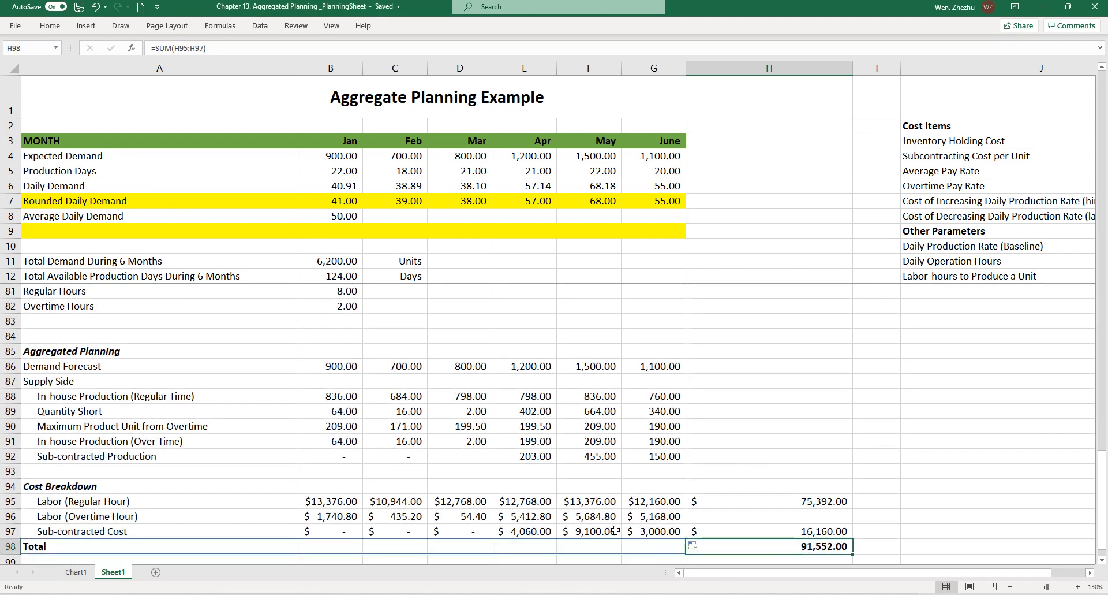
{"action": "mouse_move", "coordinate": [602, 226]}
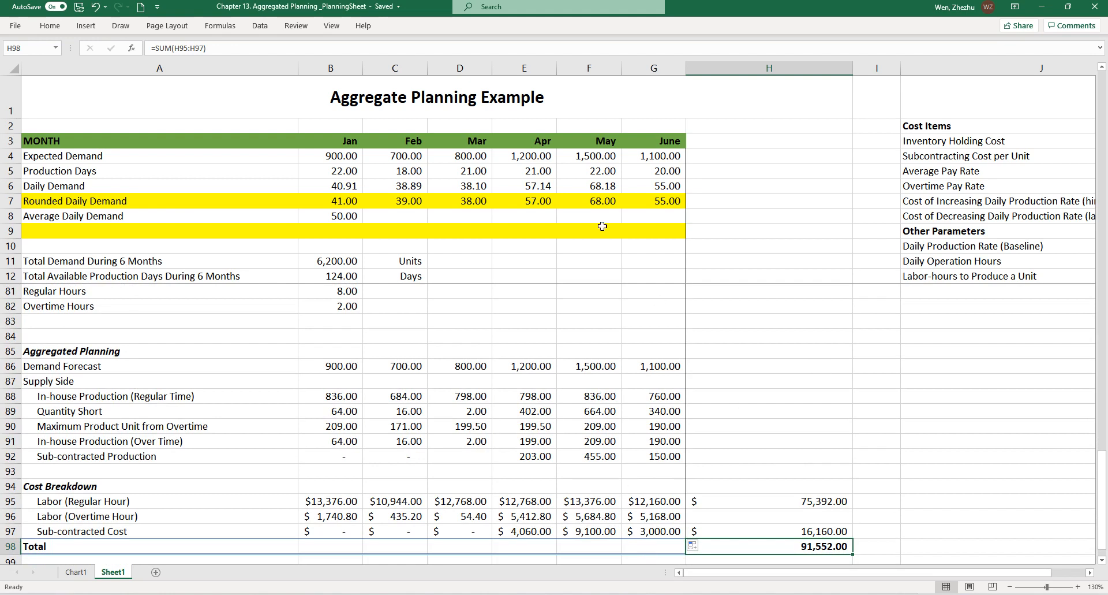
{"action": "mouse_move", "coordinate": [400, 441]}
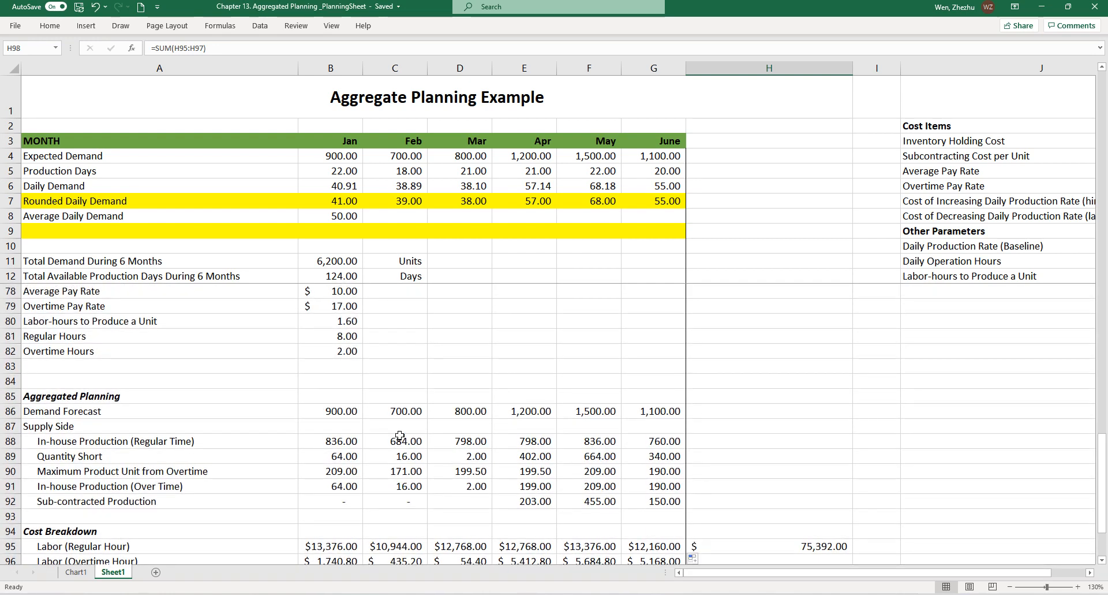
{"action": "mouse_move", "coordinate": [421, 420]}
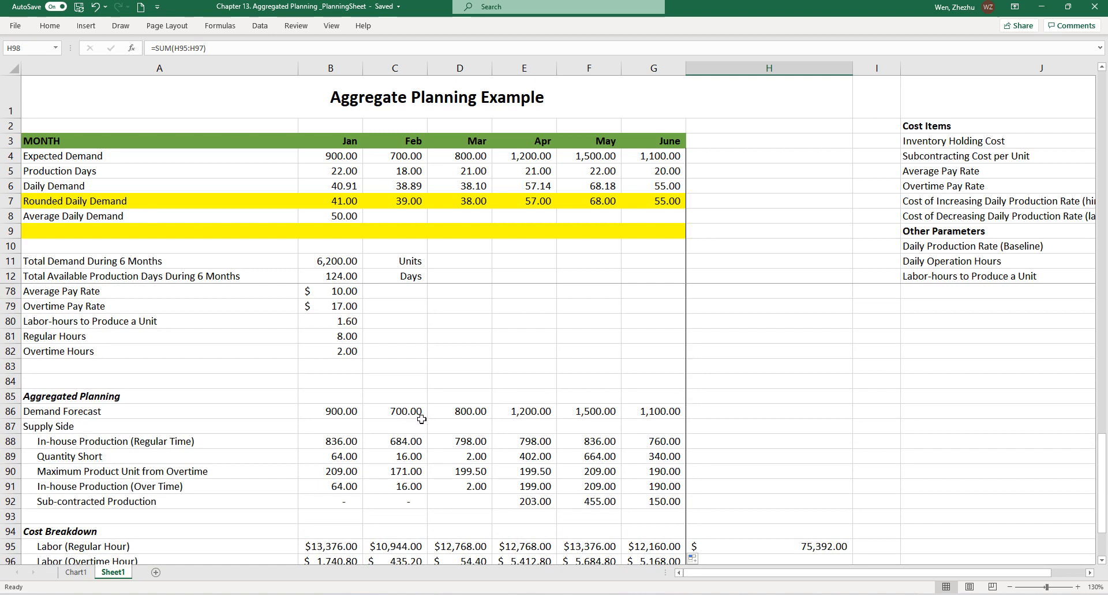
{"action": "mouse_move", "coordinate": [525, 308]}
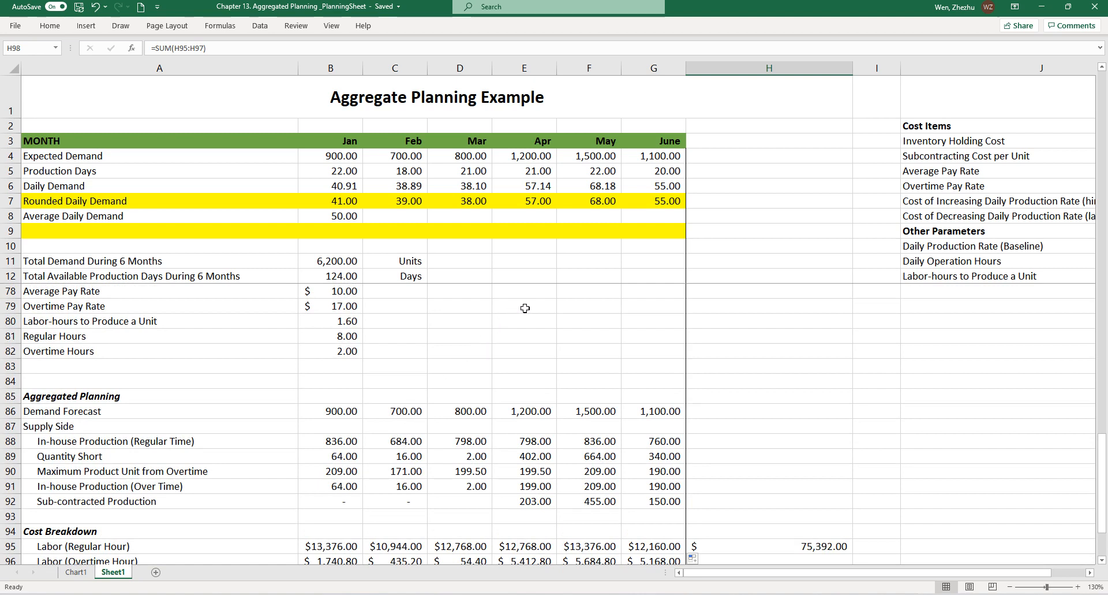